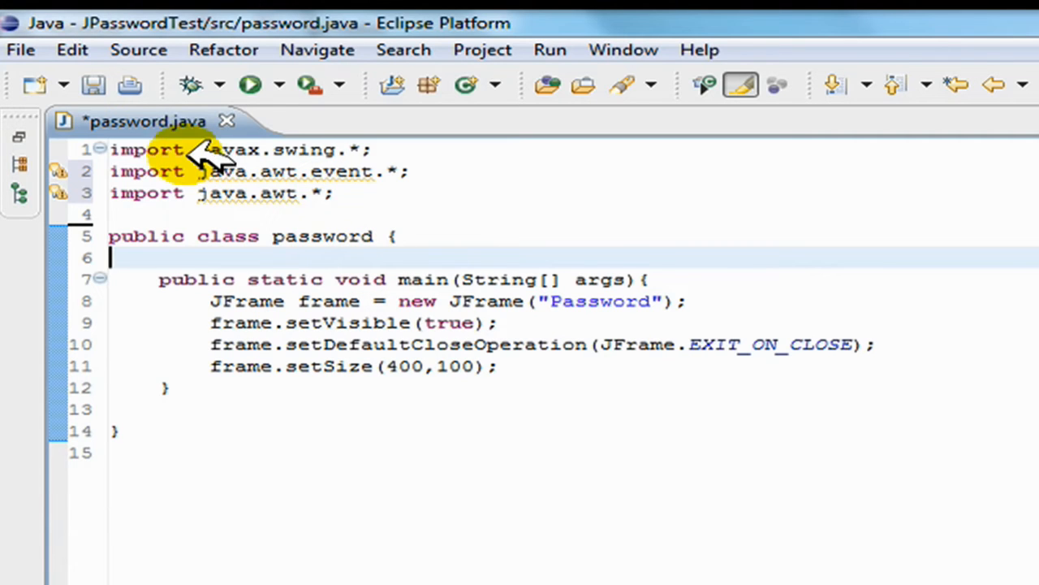
- Insert a blank line after frame.setSize(400,100); at the end of main
drag(247, 279, 165, 410)
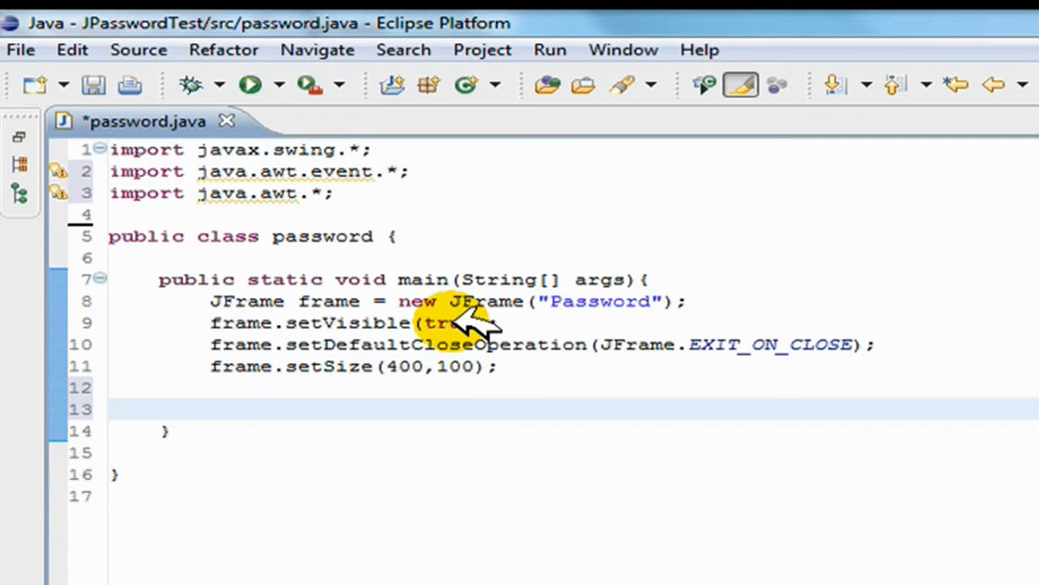
- Declare JPasswordField pass = new JPasswordField(10); in main after the frame setup
text(JPassword)
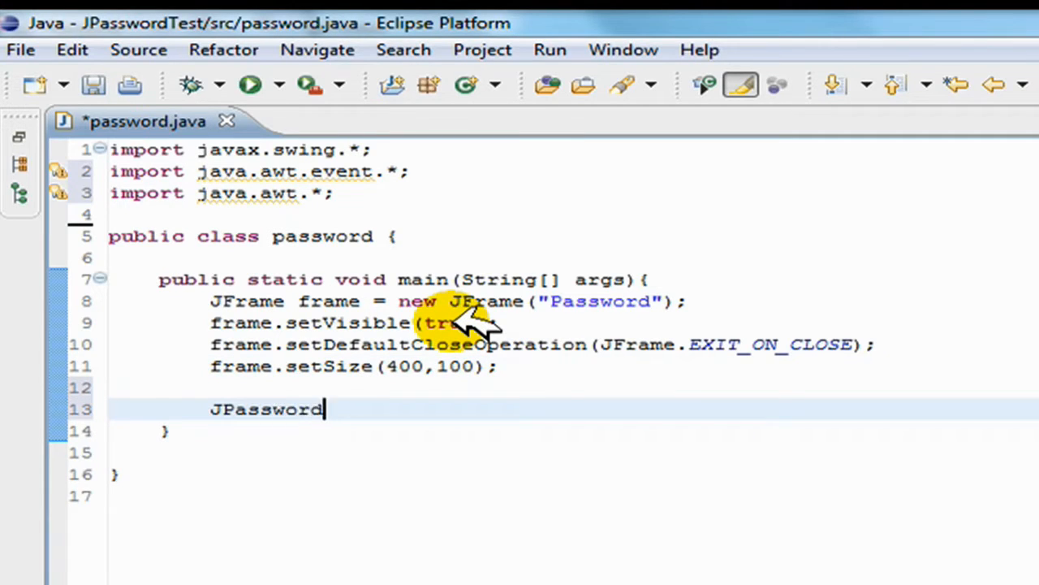
text(Field pass)
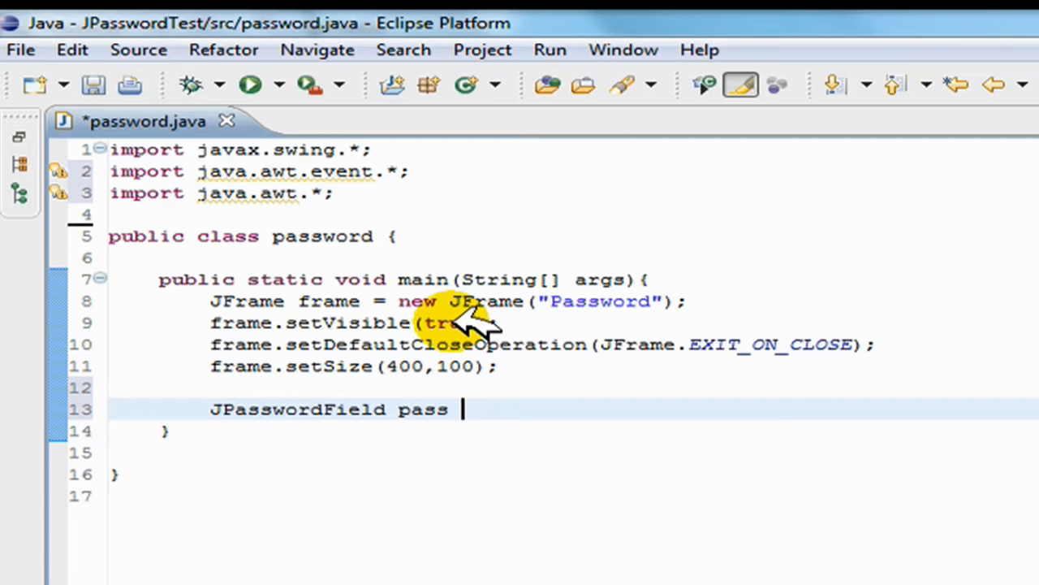
text(= new JP)
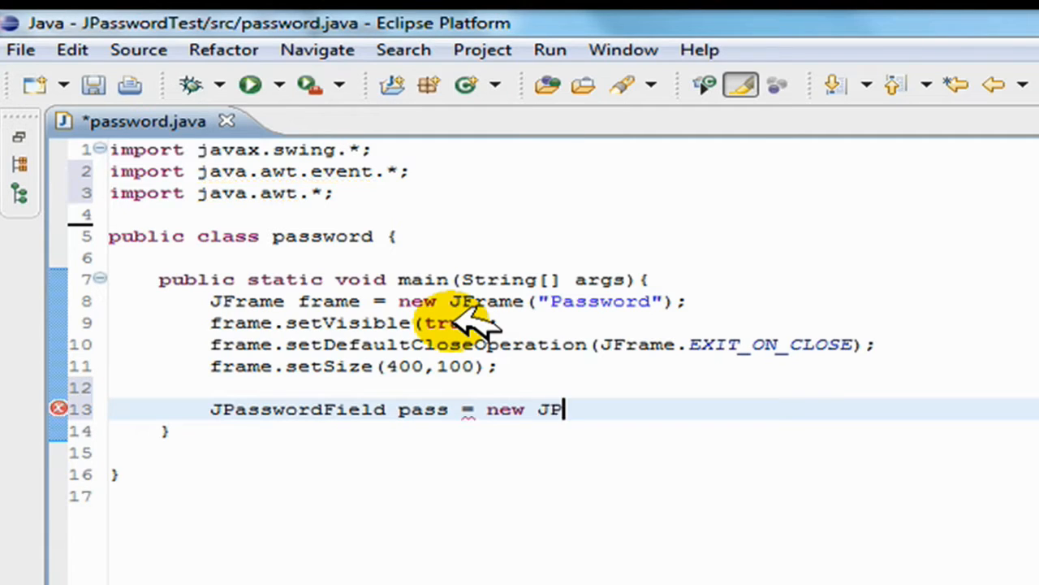
text(asswordField)
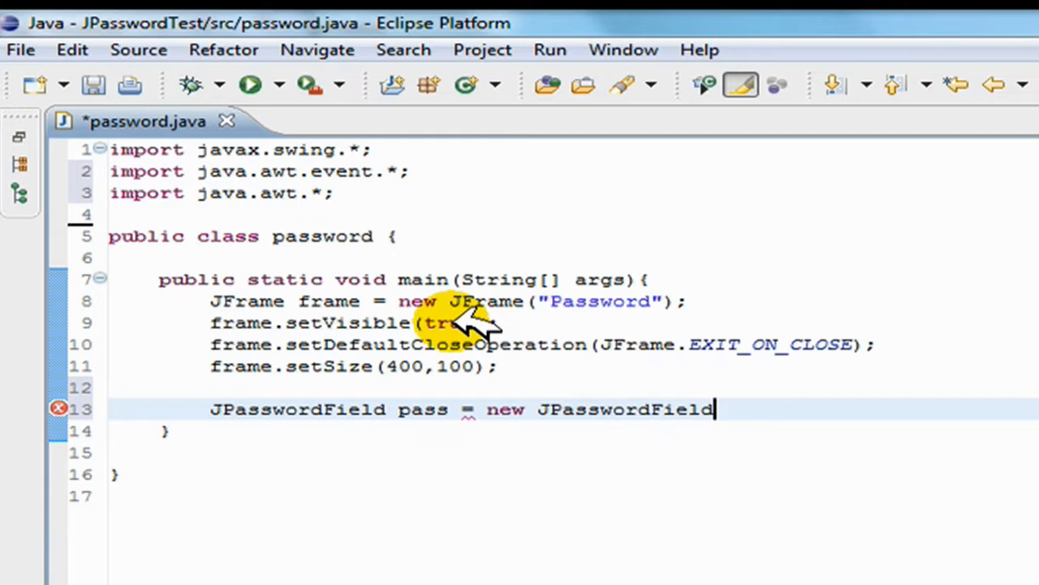
text((10);)
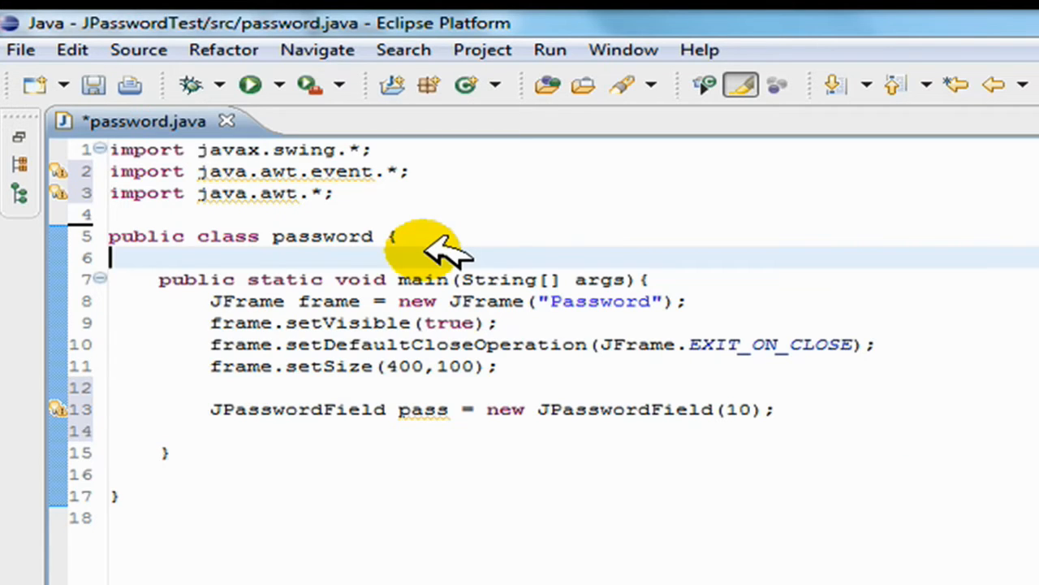
text(private static)
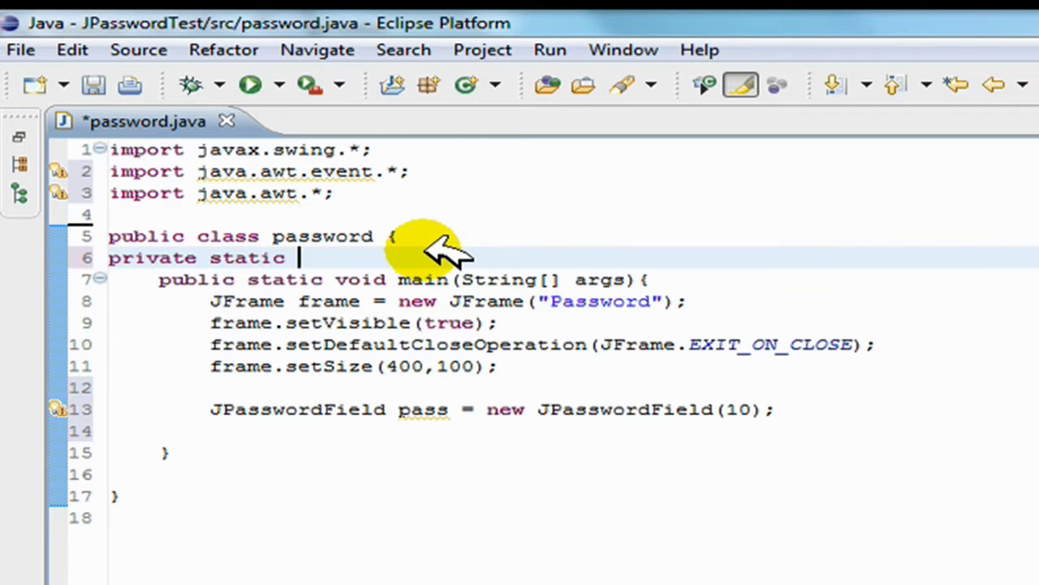
text(String)
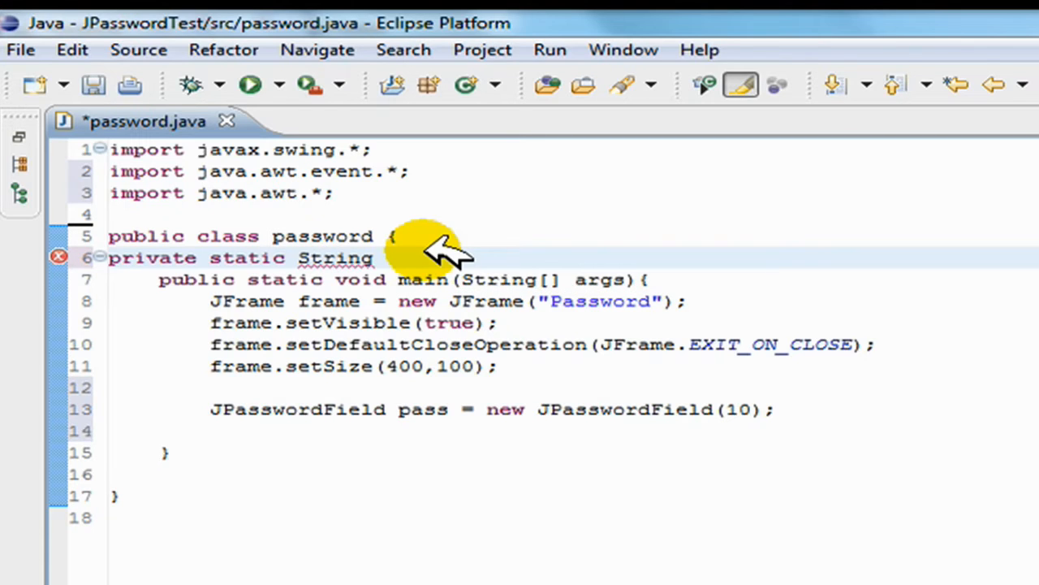
text(password =)
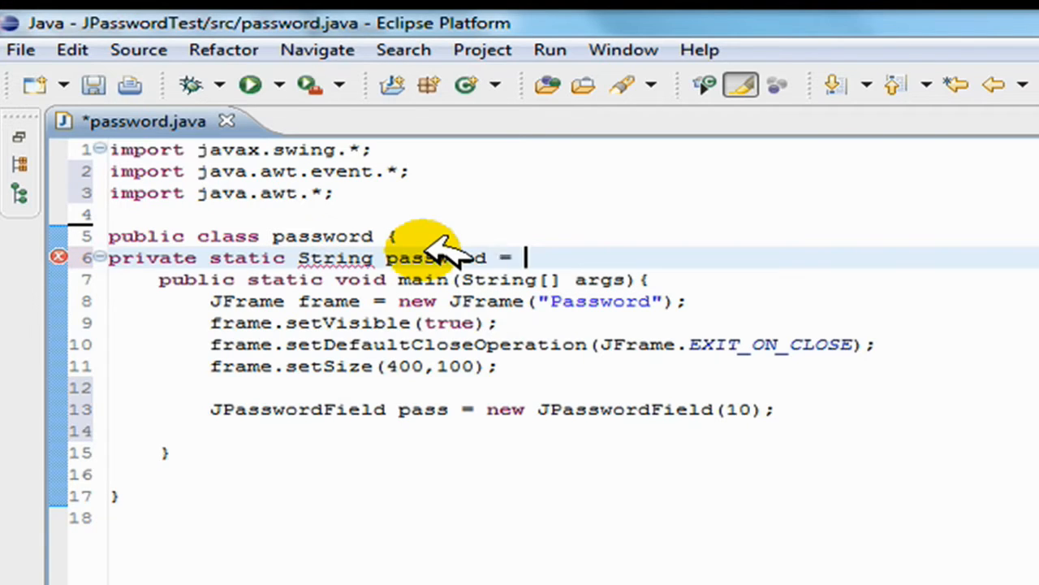
text("")
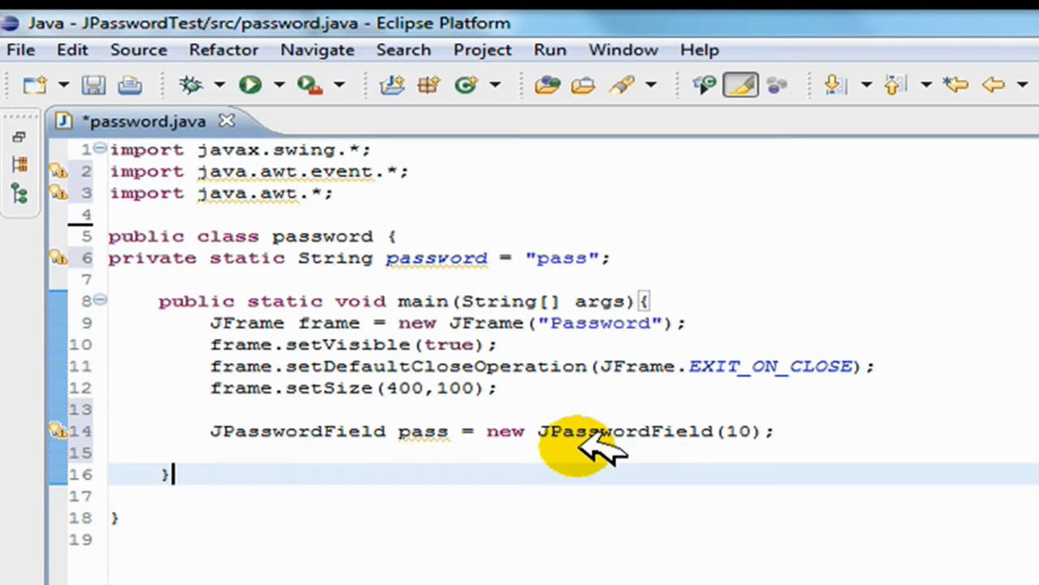
- Set pass.setEchoChar('*'); after the declaration so typed characters show as asterisks
double_click(422, 430)
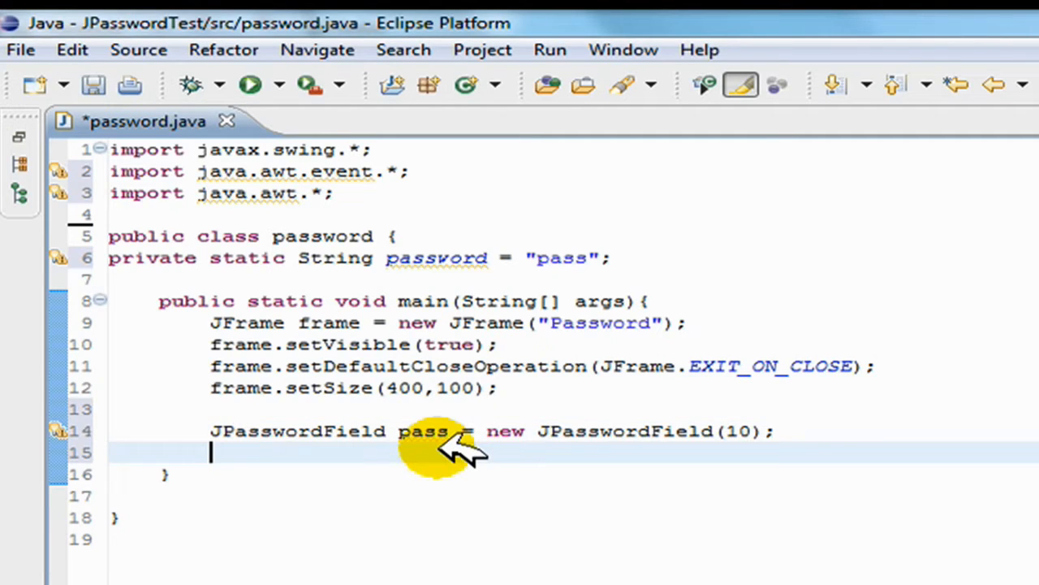
text(pass.setEchoChar('*');)
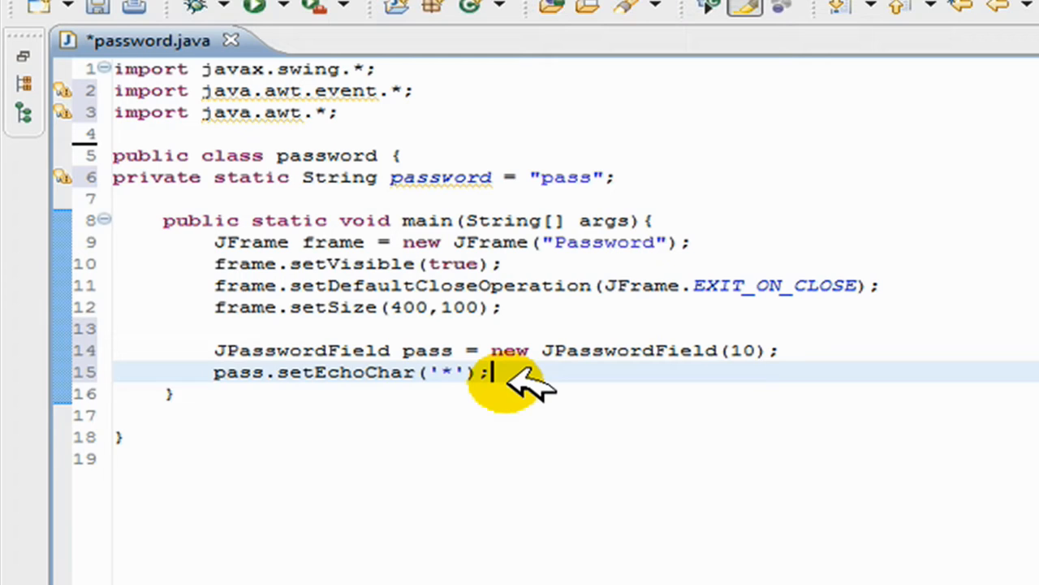
mouse_move(393, 441)
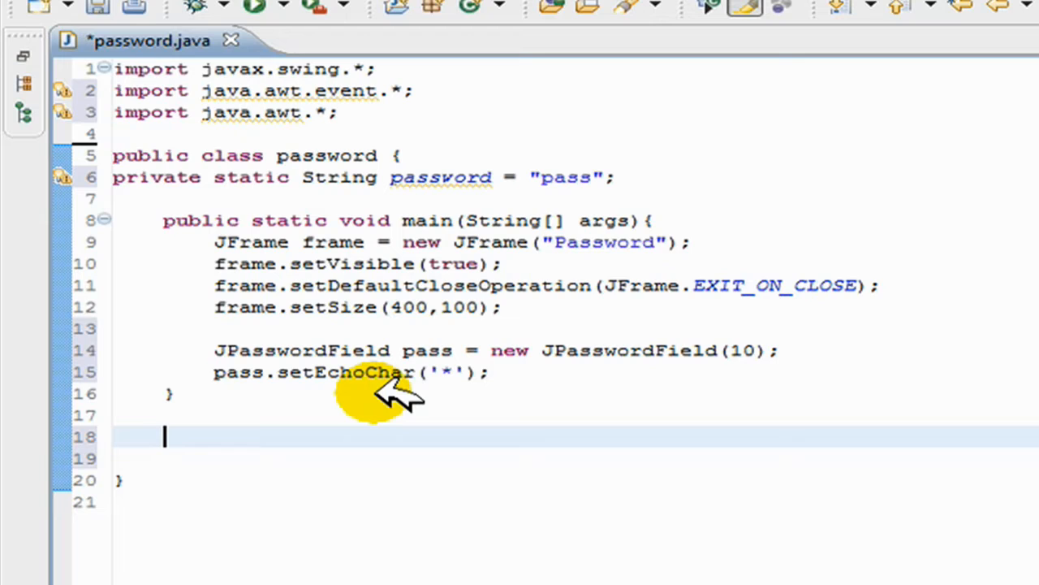
- Declare static class AL implements ActionListener{ below main with an empty body
text(static class AL imple)
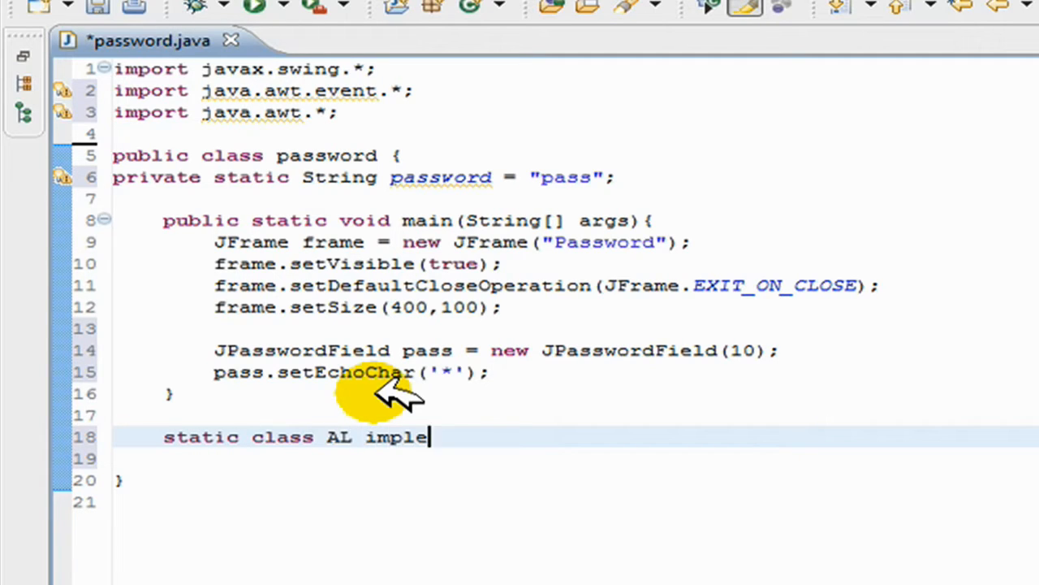
text(ments ActionL)
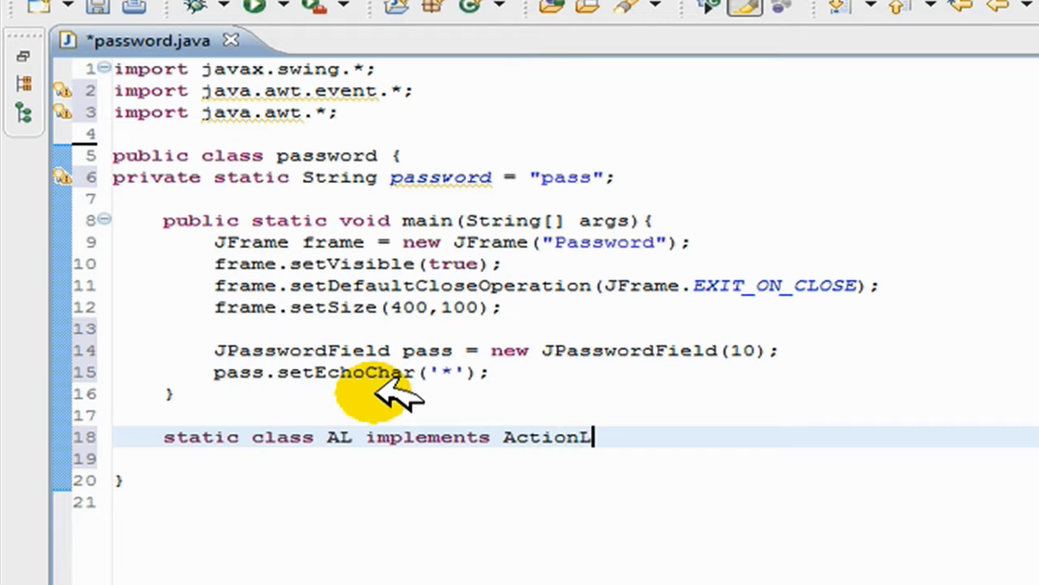
text(istener{)
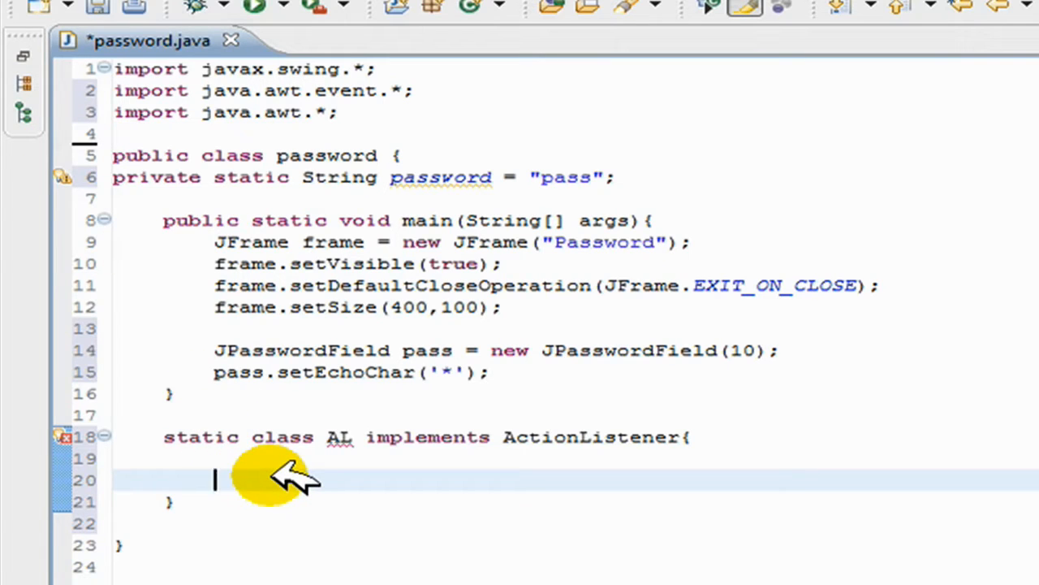
- Write JPasswordField input = (JPasswordField) e.getSouce(); inside class AL
text(J)
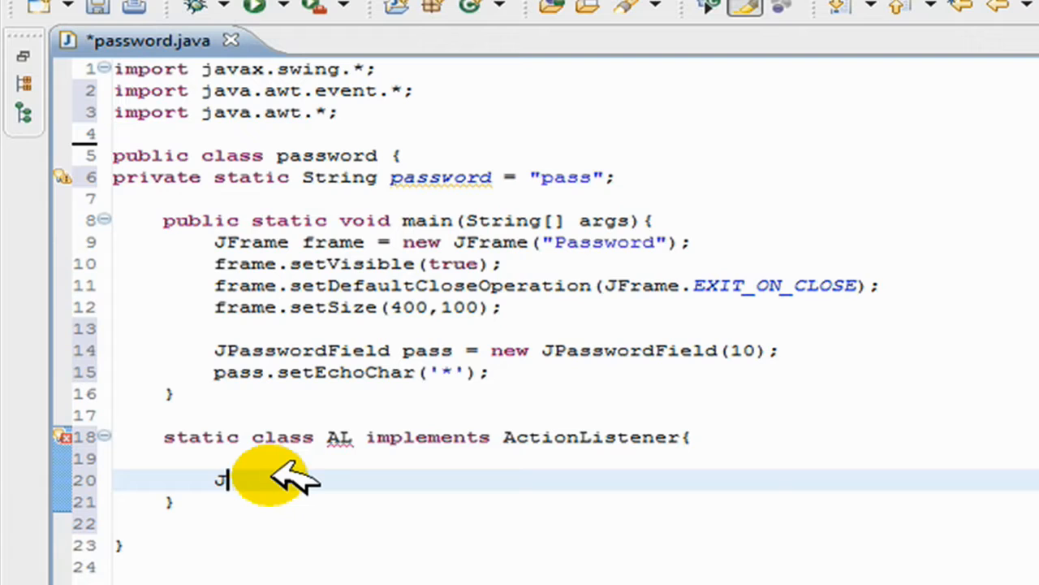
text(PasswordField i)
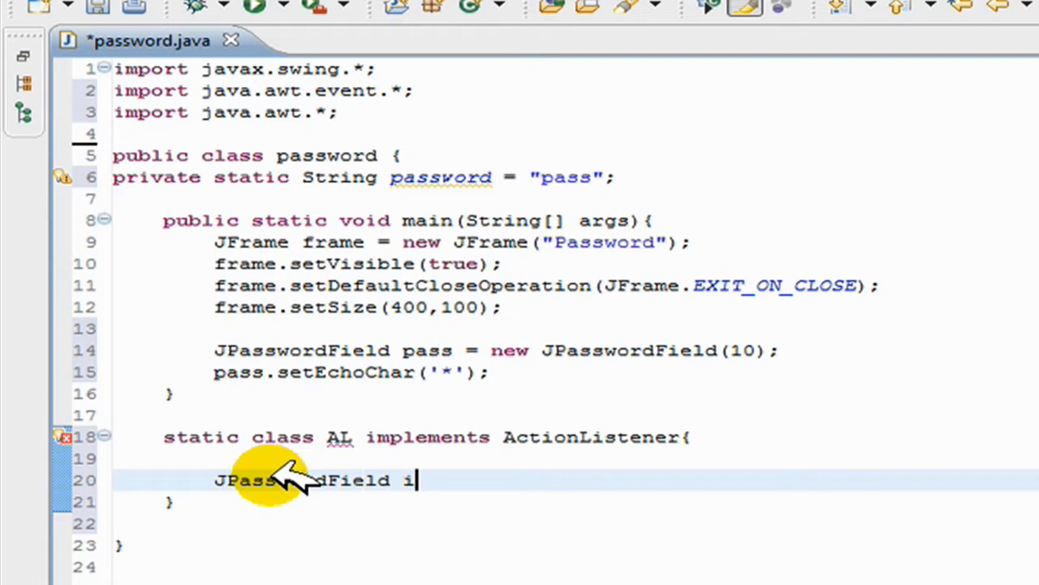
text(nput = (P)
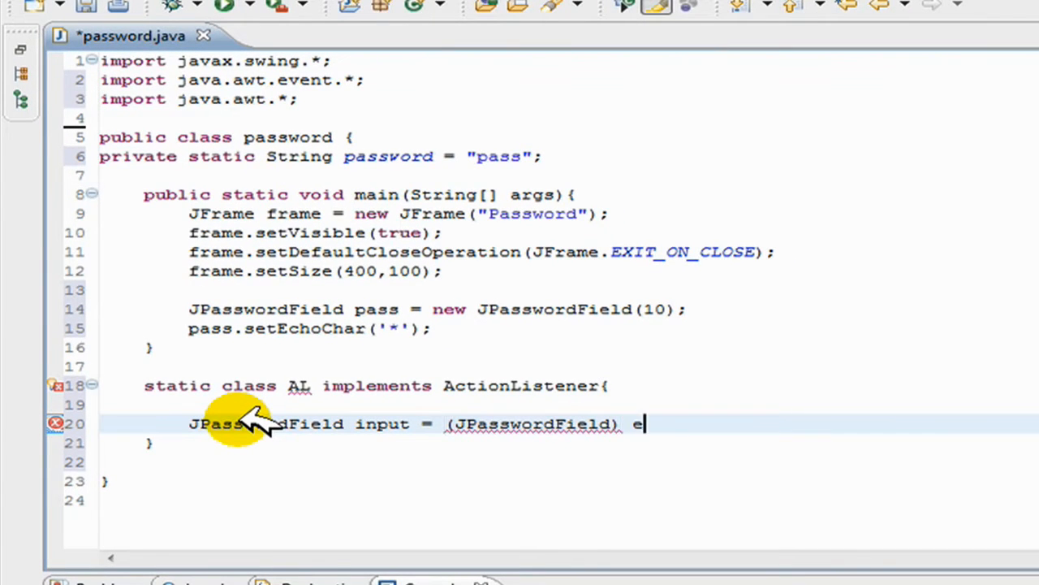
text(.getSouce();)
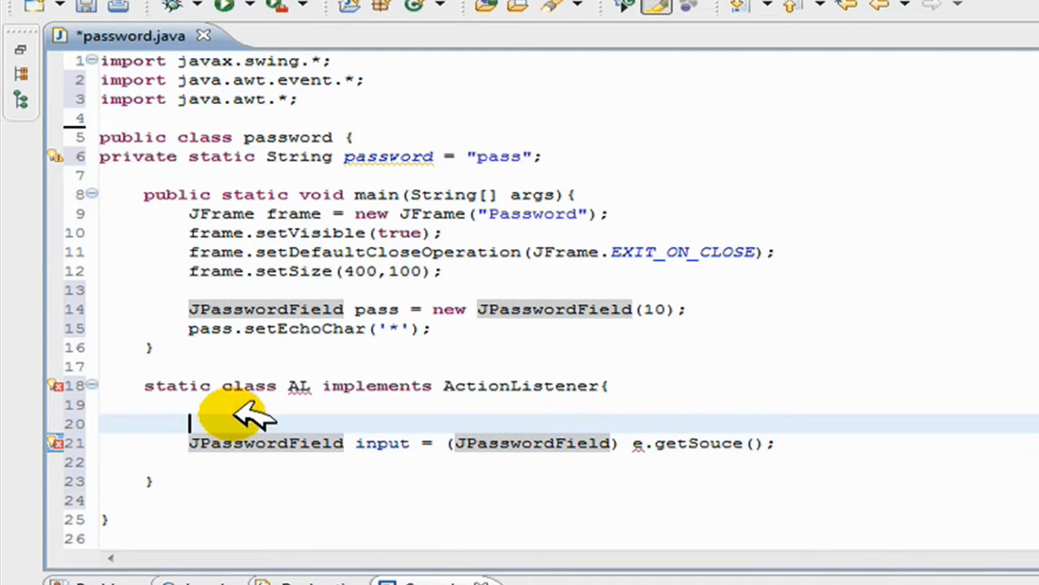
- Wrap the input line in public void actionPerformed(ActionEvent e){ and start a char[] line
text(public void ac)
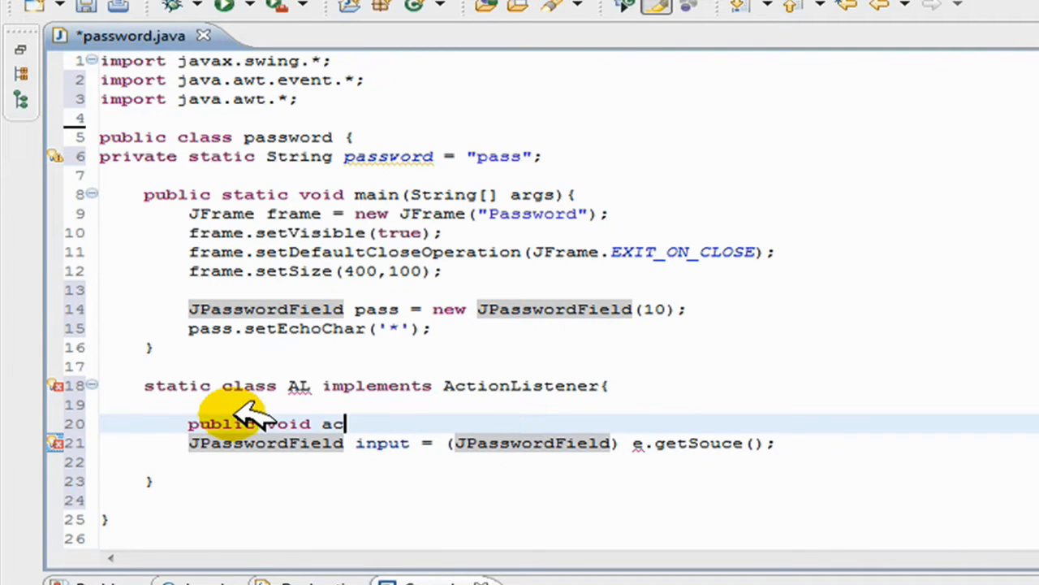
text(tionPerformed()
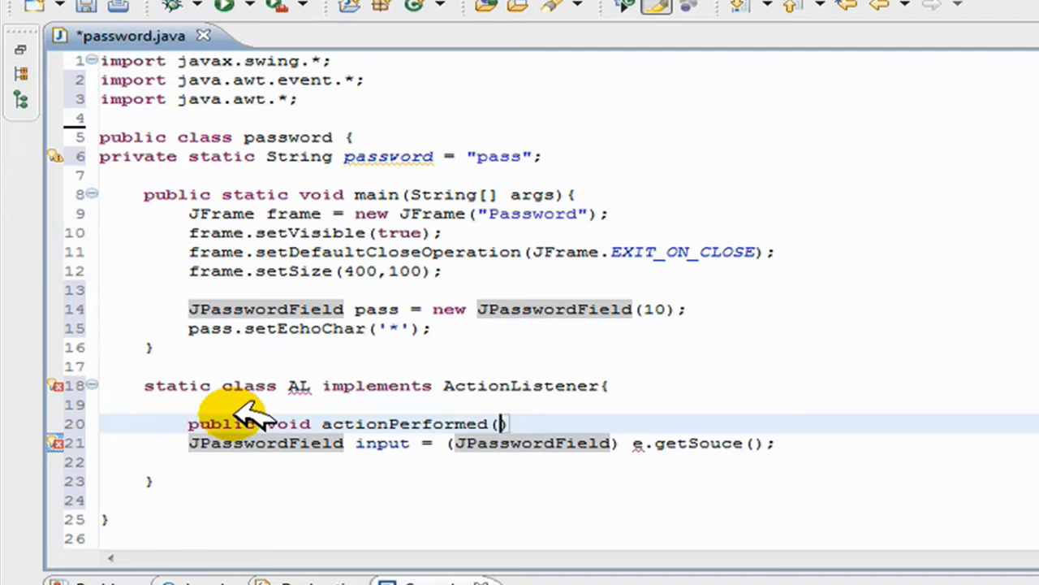
text(ActionEvent e)
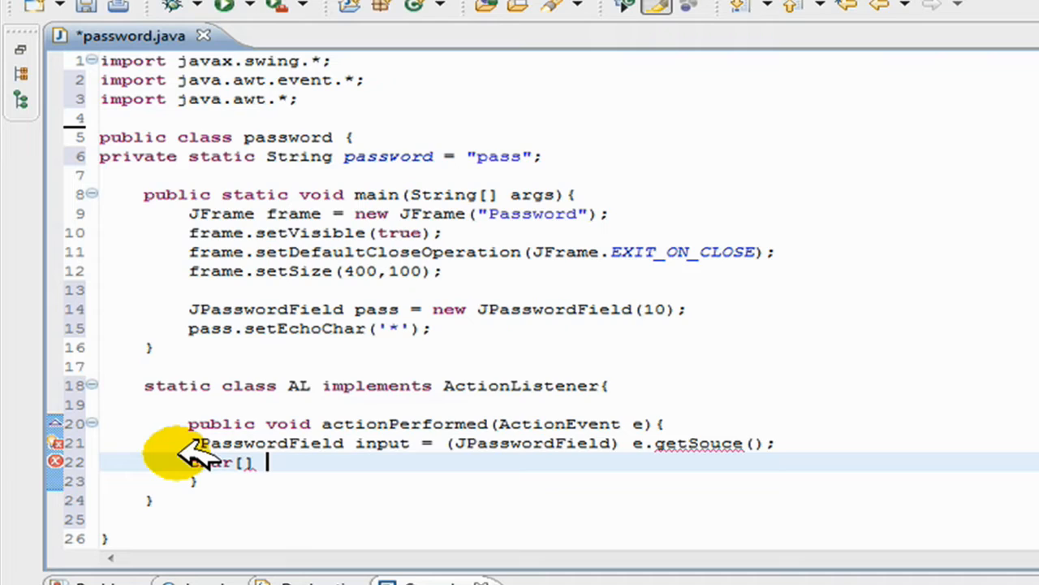
- Write char[] passy = input.getPassword(); and begin String p = new String below it
text(passy =)
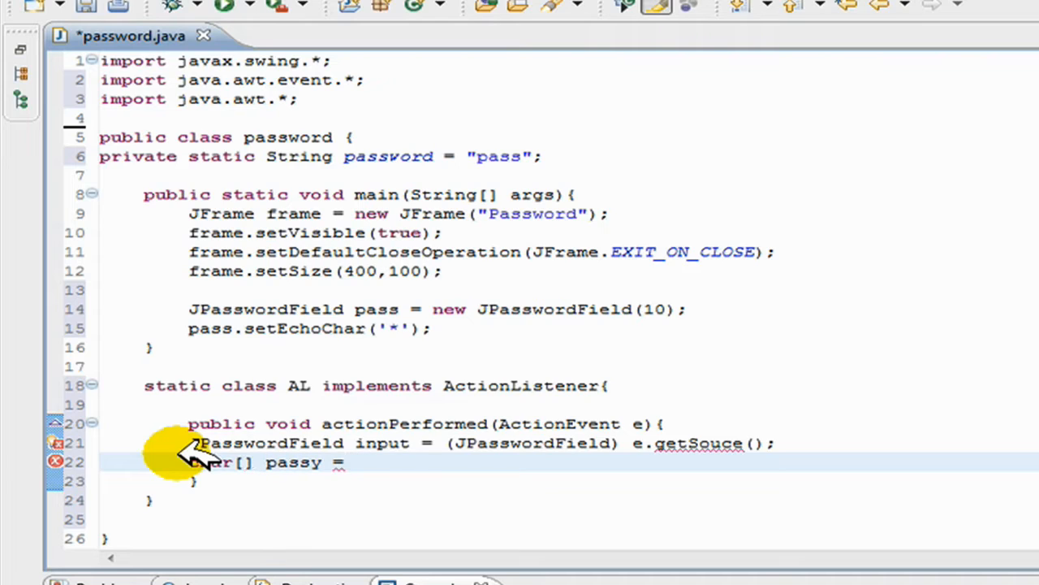
text(inpu)
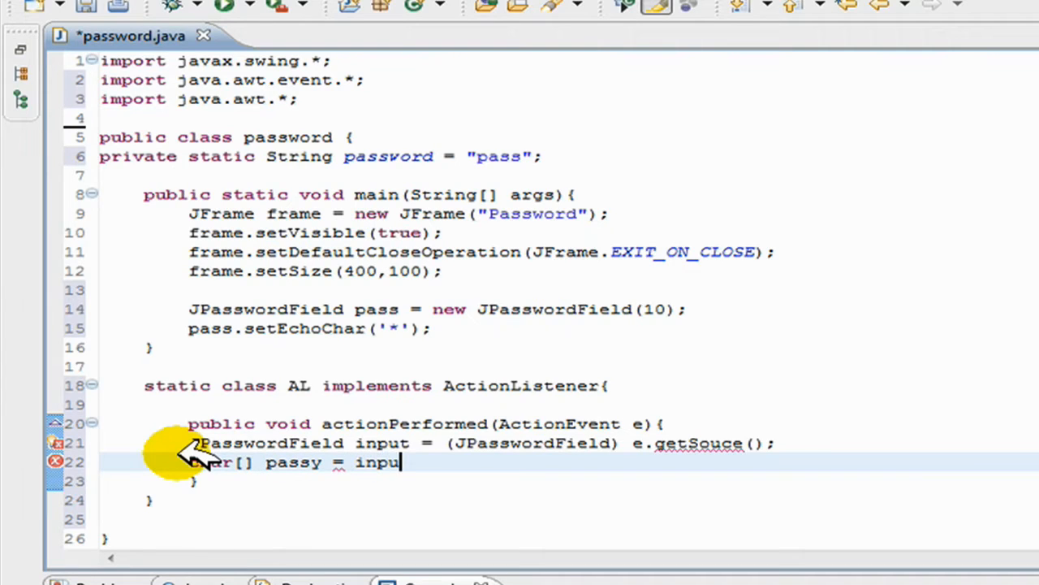
text(t.getPassword();)
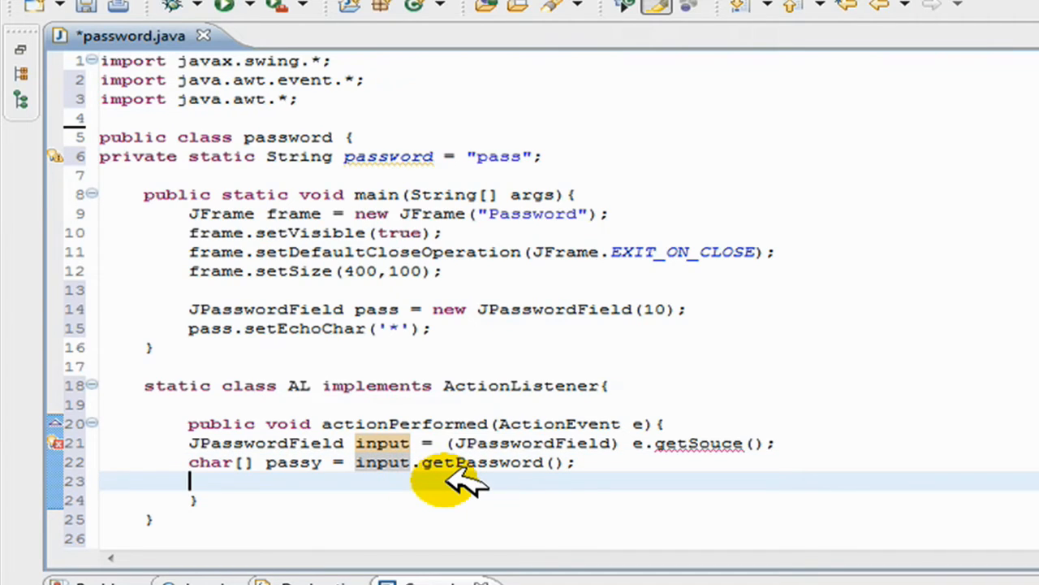
text(String p = new Stri)
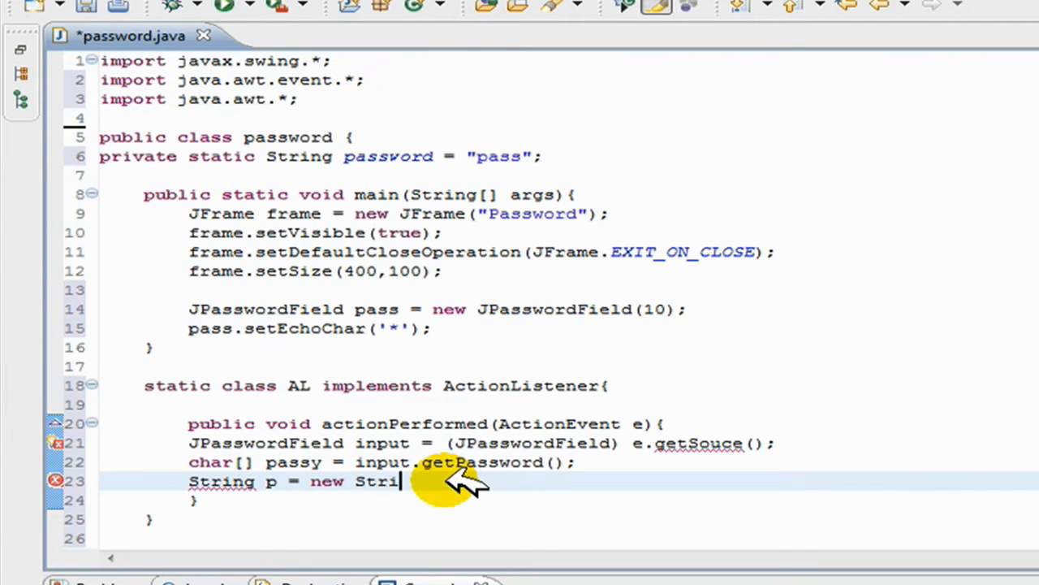
- Finish String p = new String(passy); and start the if ( condition below it
text(ng())
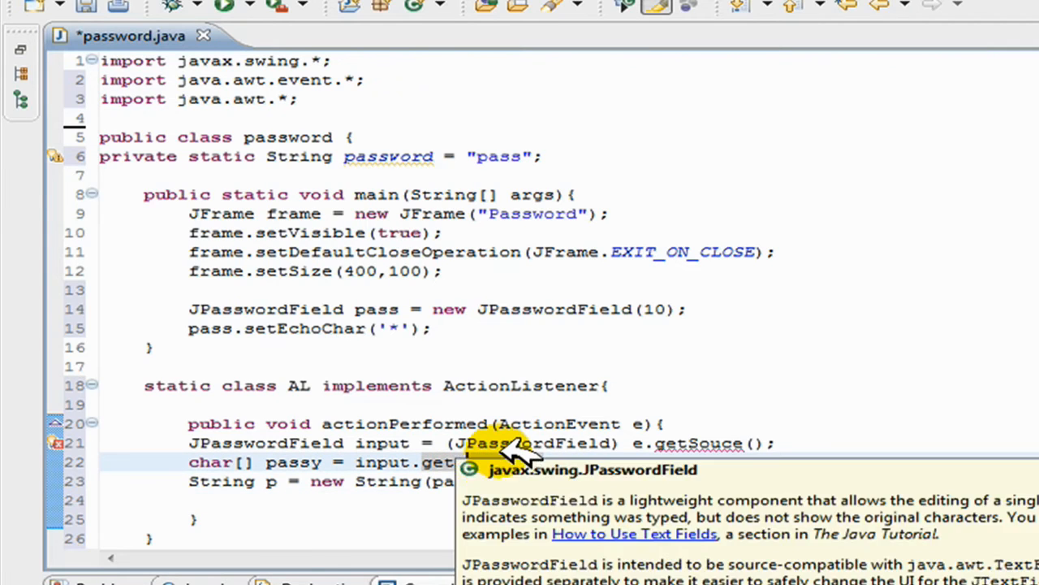
mouse_move(455, 504)
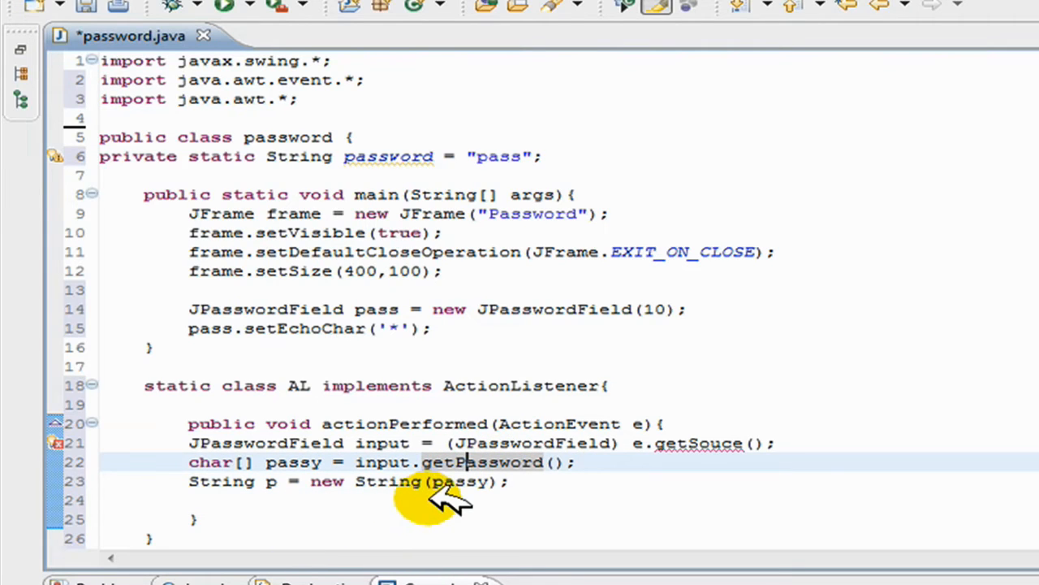
mouse_move(377, 480)
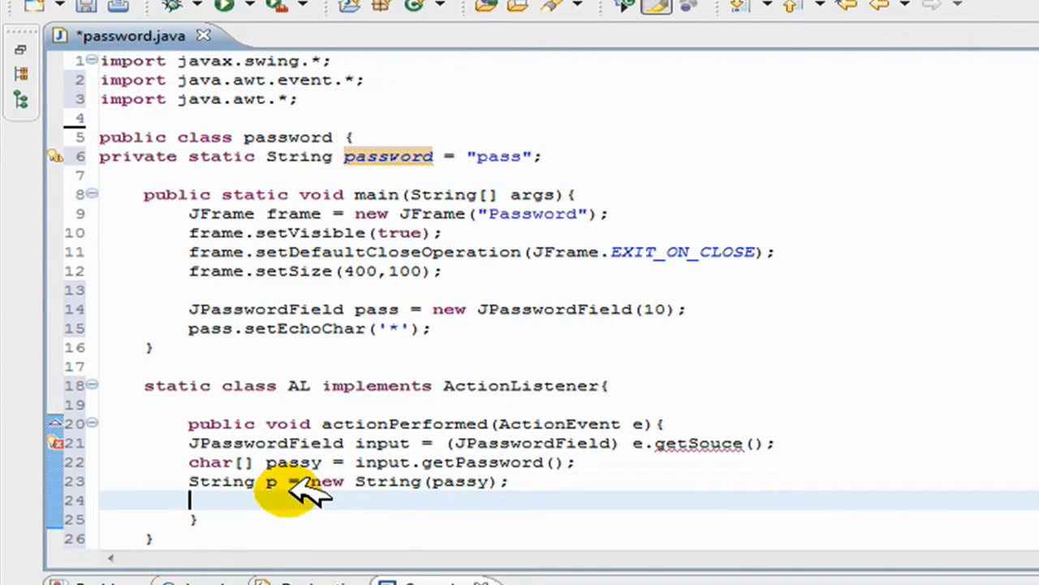
text(if (p.equals(password)
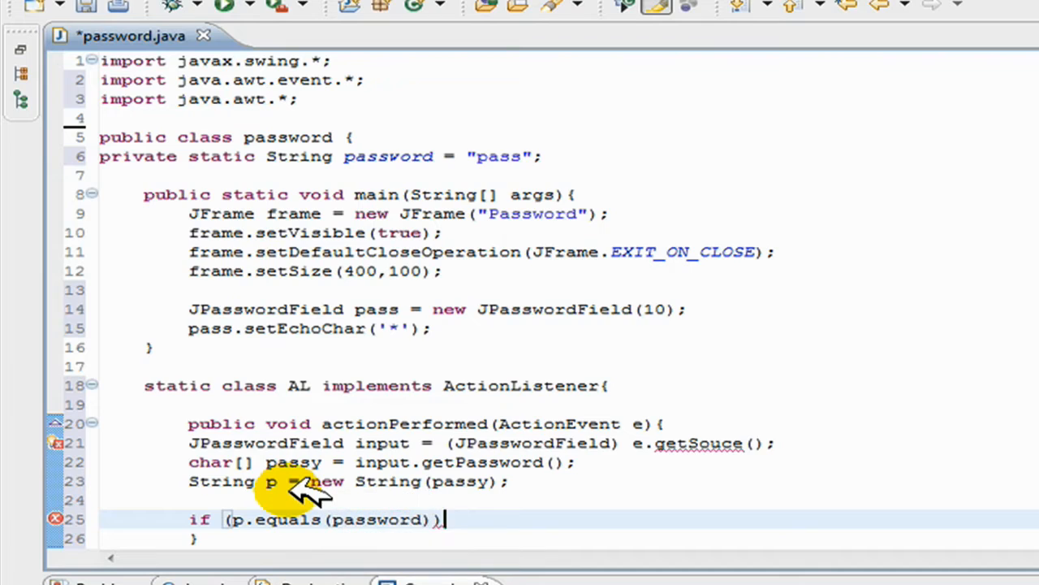
- Show JOptionPane.showMessageDialog(null, "Correct") in the if block, then begin the else for "Incorrect"
text({)
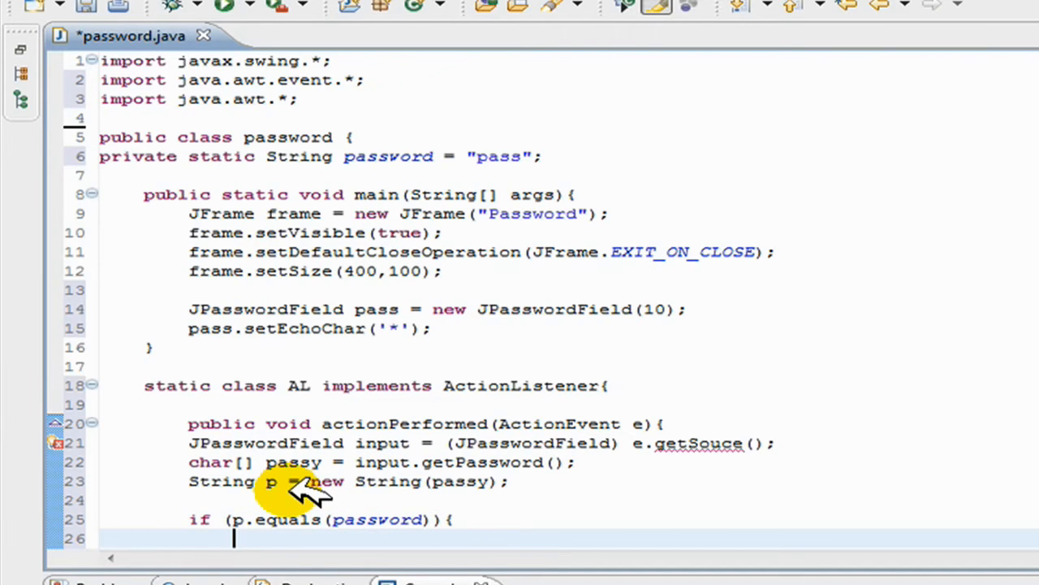
text(JO)
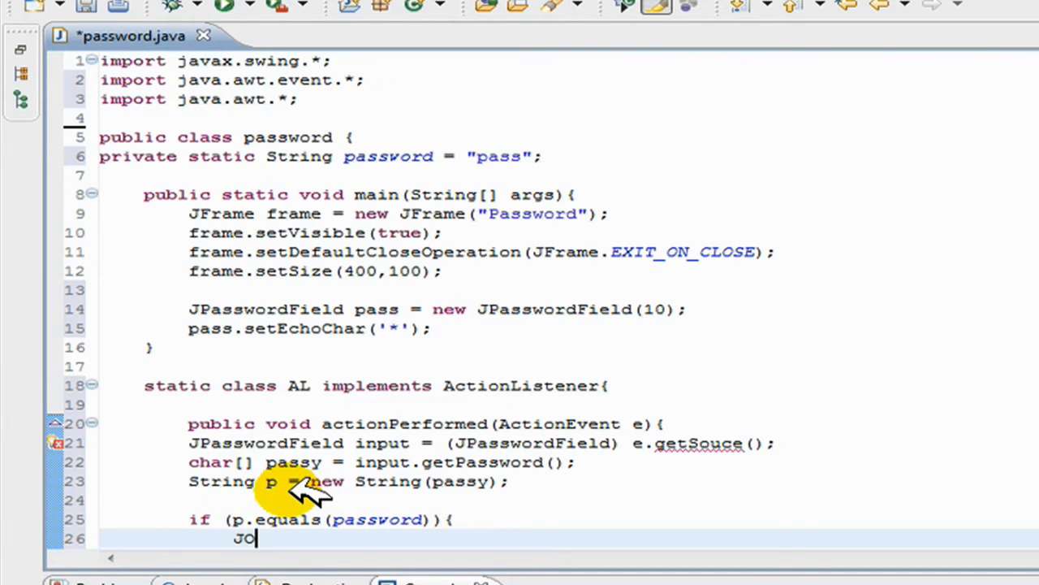
text(ptionPane.)
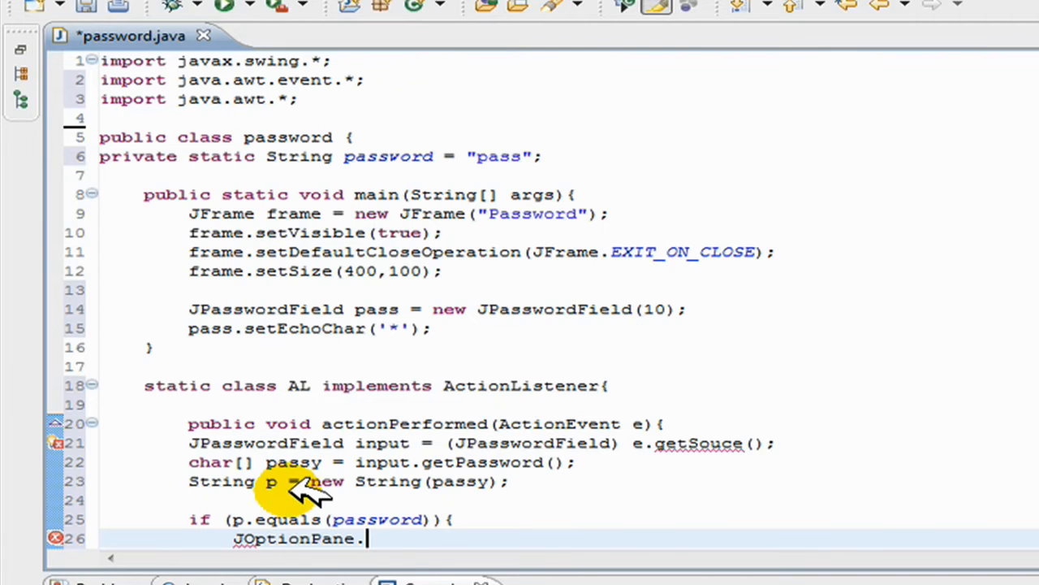
text(ShowMessageDialog(null, arg1)
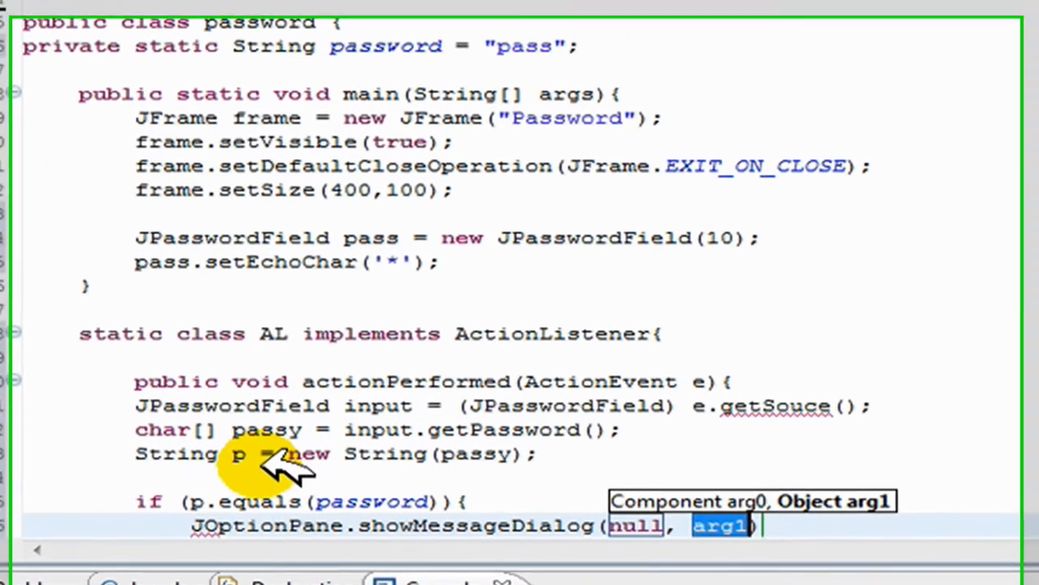
text("Correct")
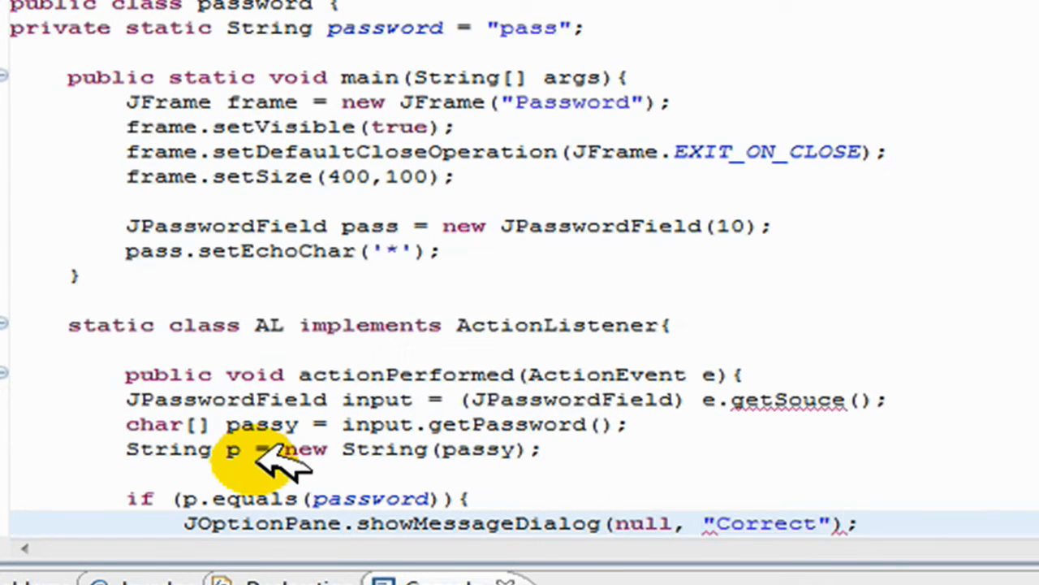
scroll(down, 3)
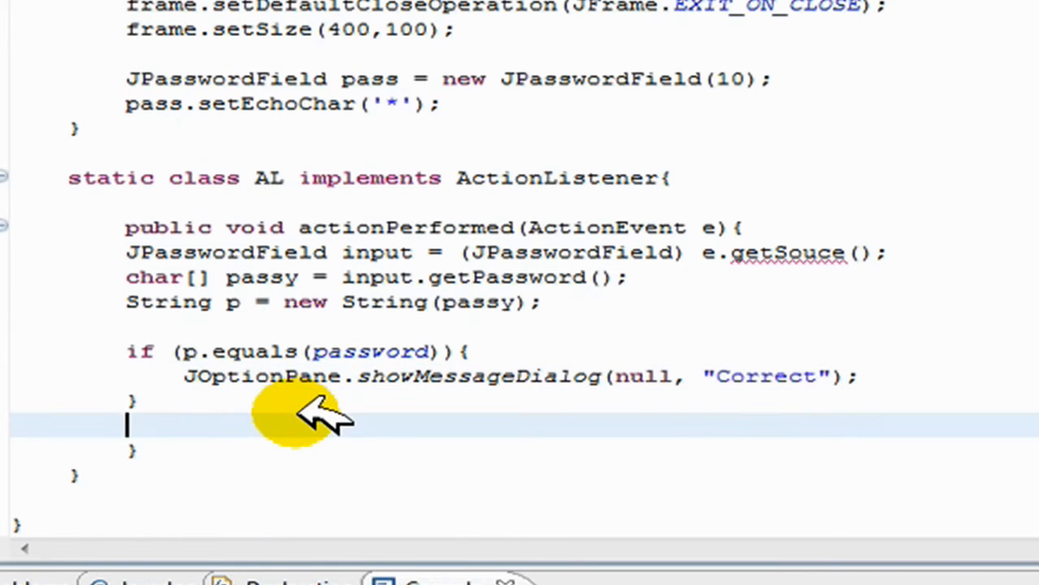
text(else)
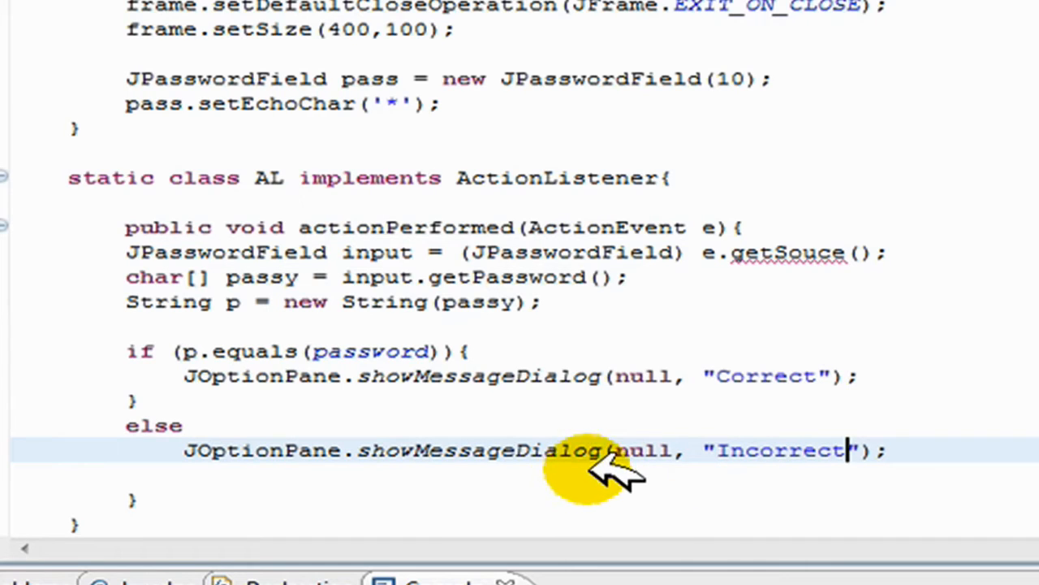
mouse_move(825, 260)
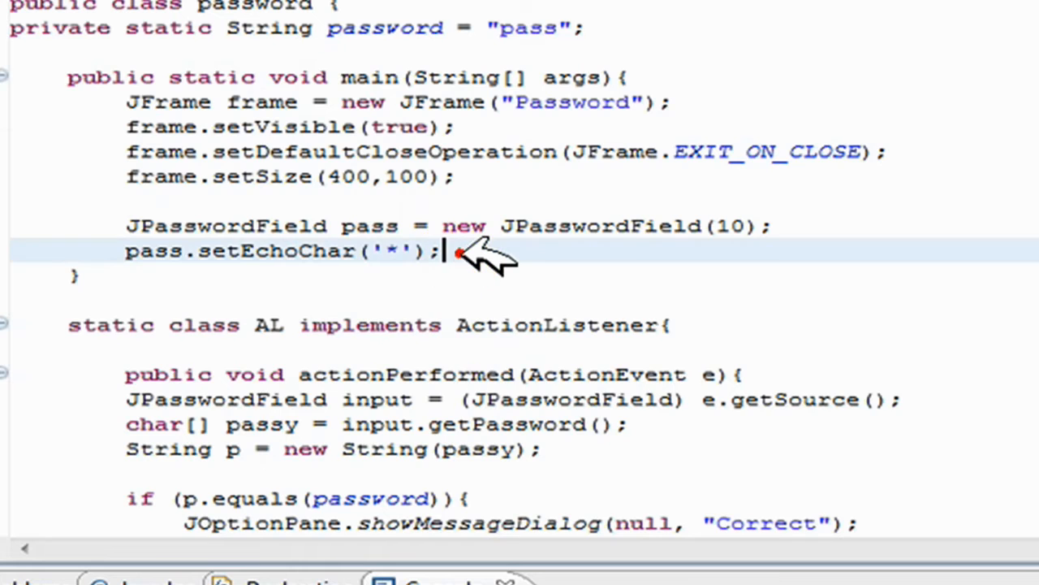
- Add pass.addActionListener(new AL()); in main so the field reports Enter presses to AL
text(pa)
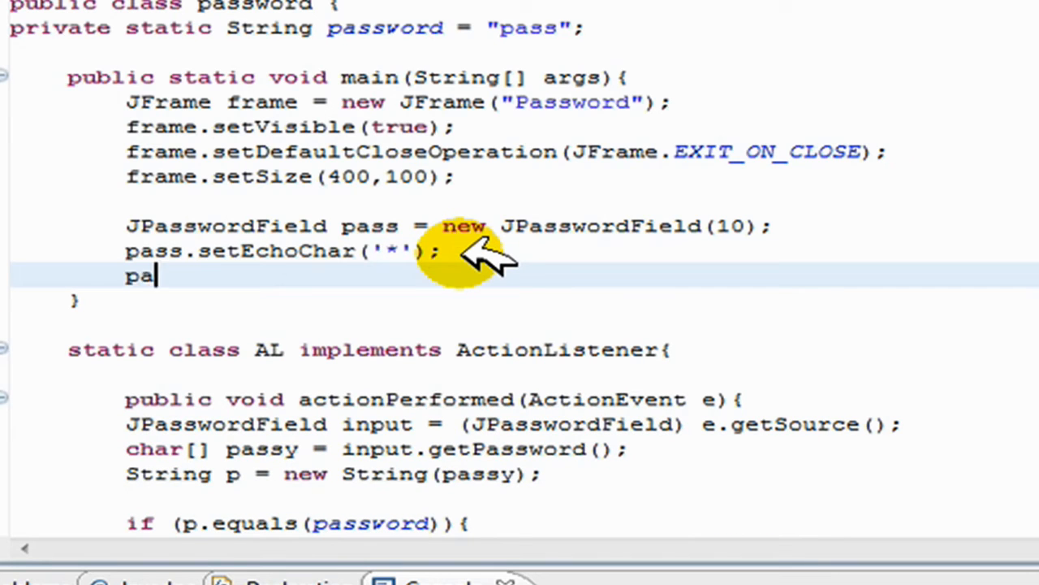
text(ss.addActionListener(l)
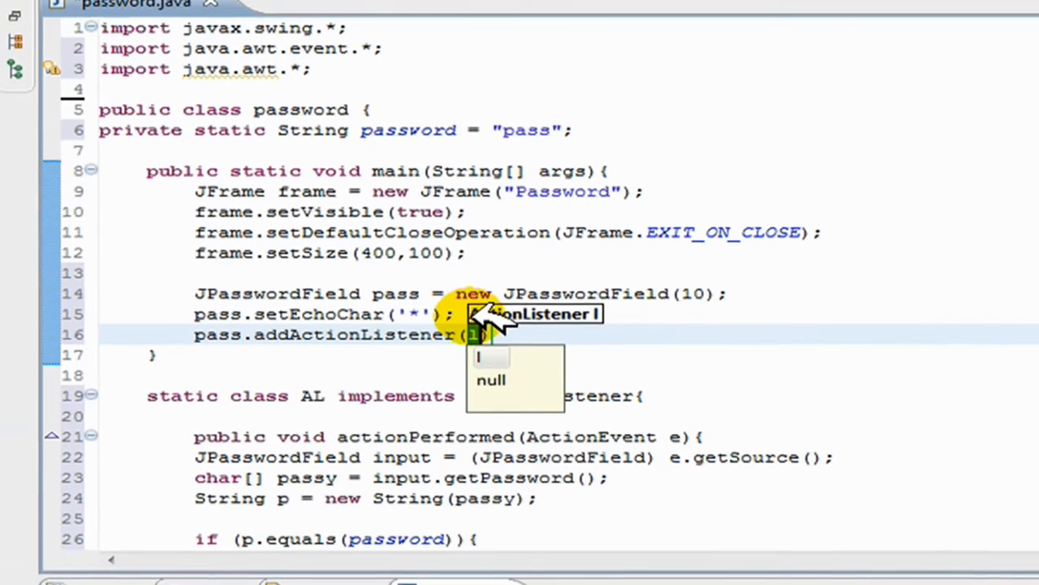
text(new AL())
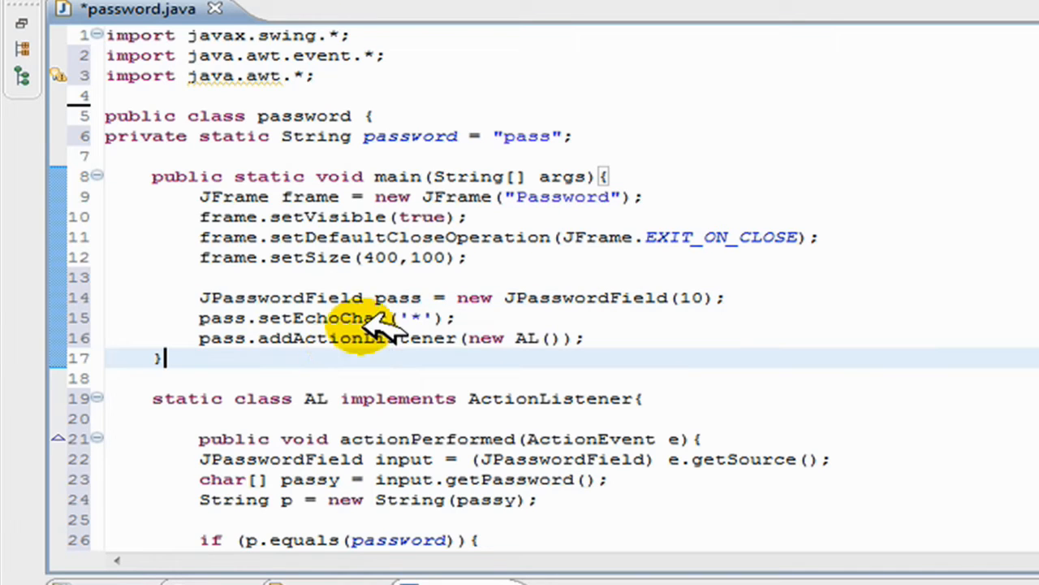
scroll(down, 3)
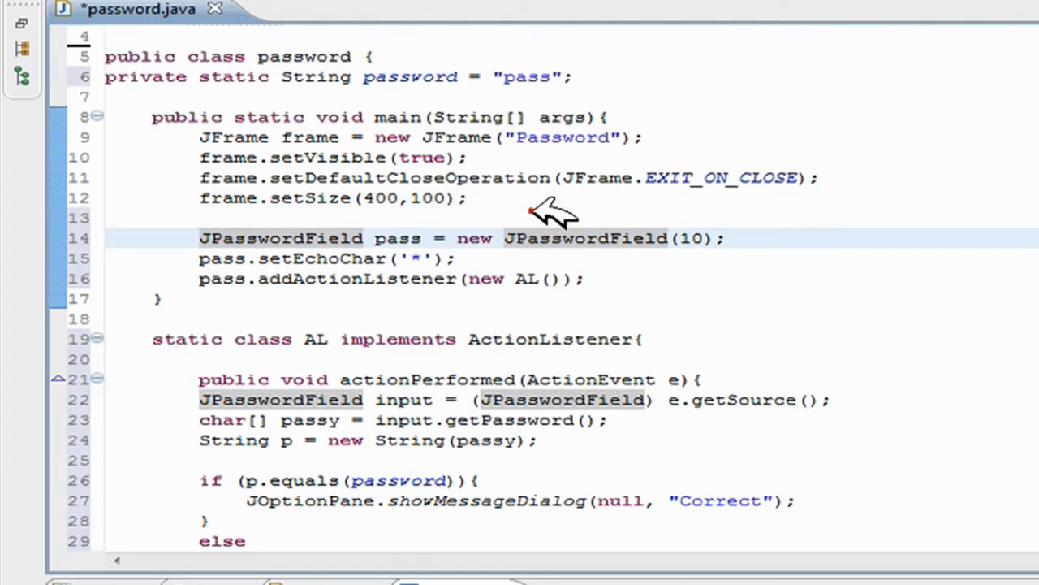
- Declare JLabel label = new JLabel("Enter password"); in main
text(JLabel)
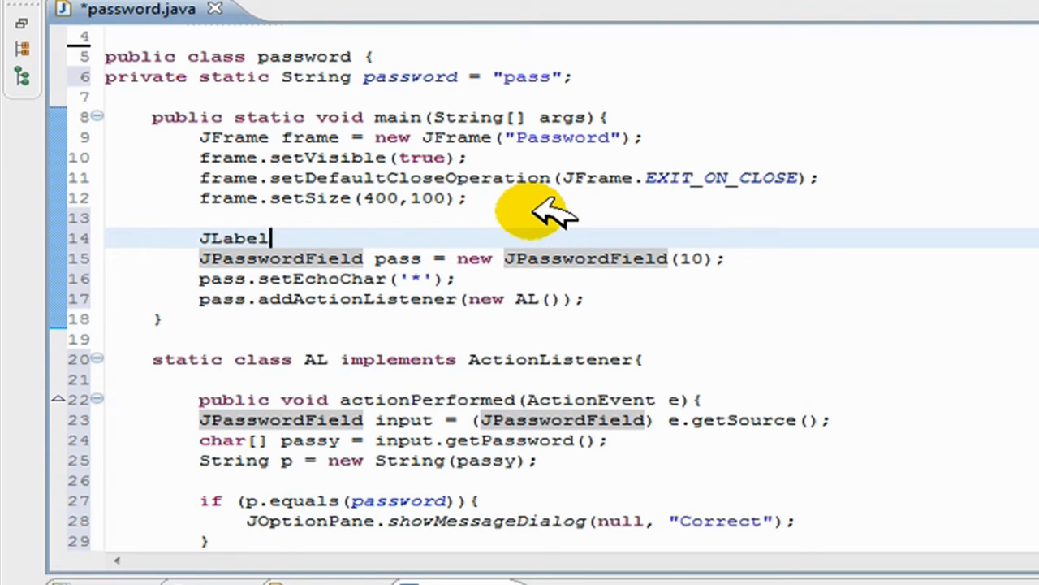
text(label = new JL)
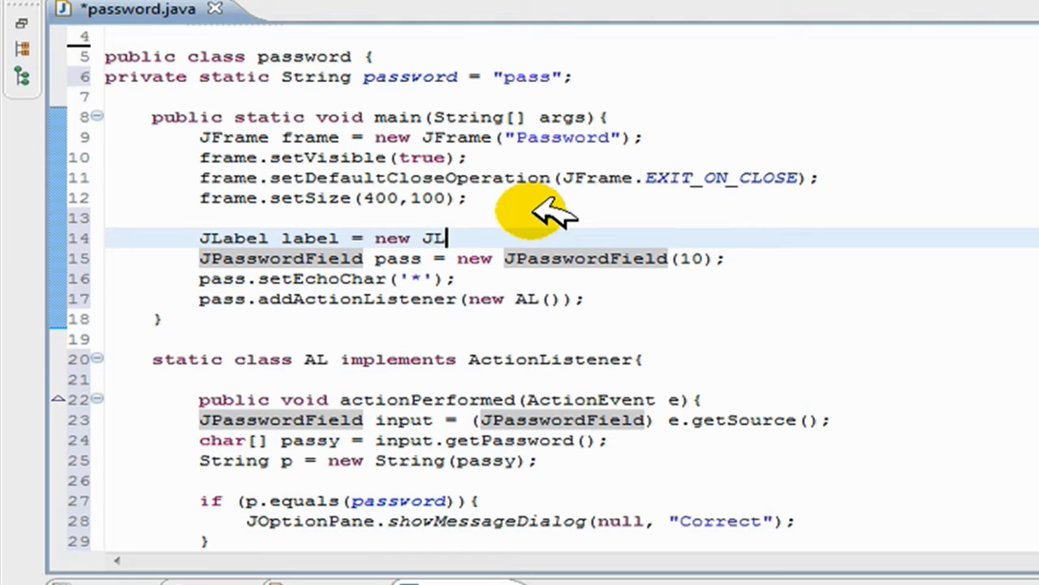
text(abel("E)
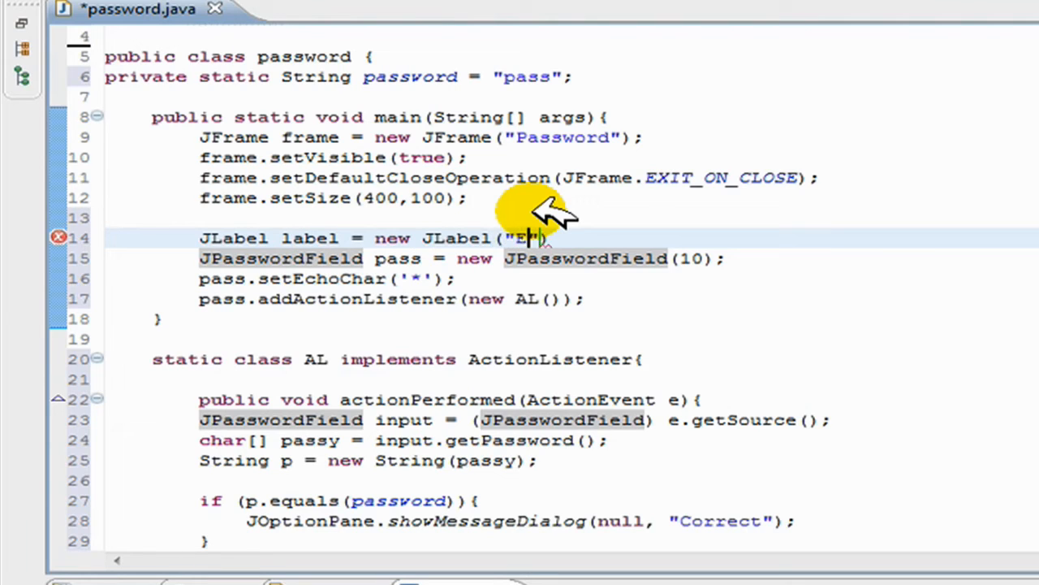
text(nter password)
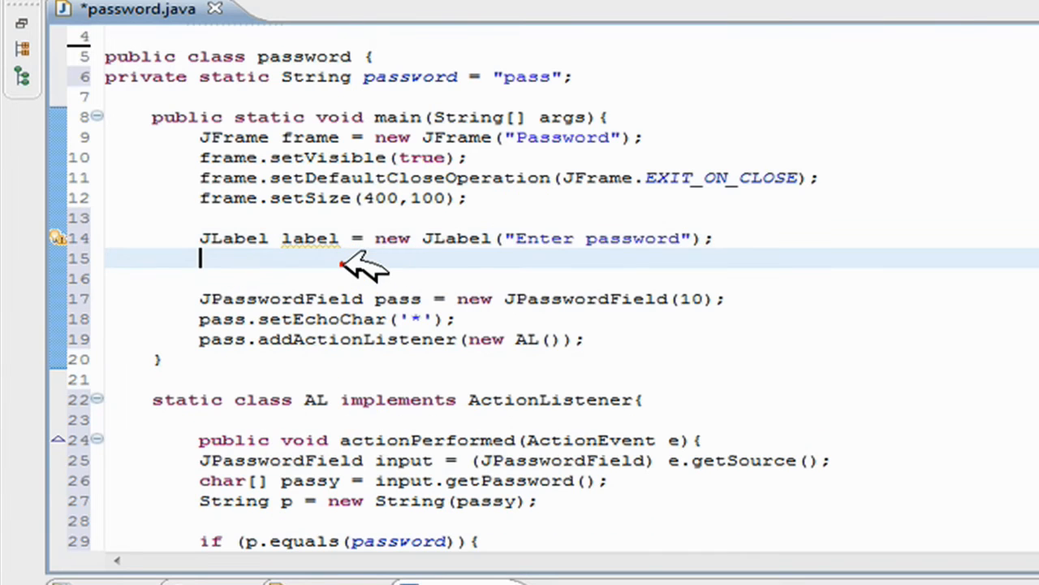
- Create JPanel panel = new JPanel(); and add it to the frame with frame.add(panel);
text(P)
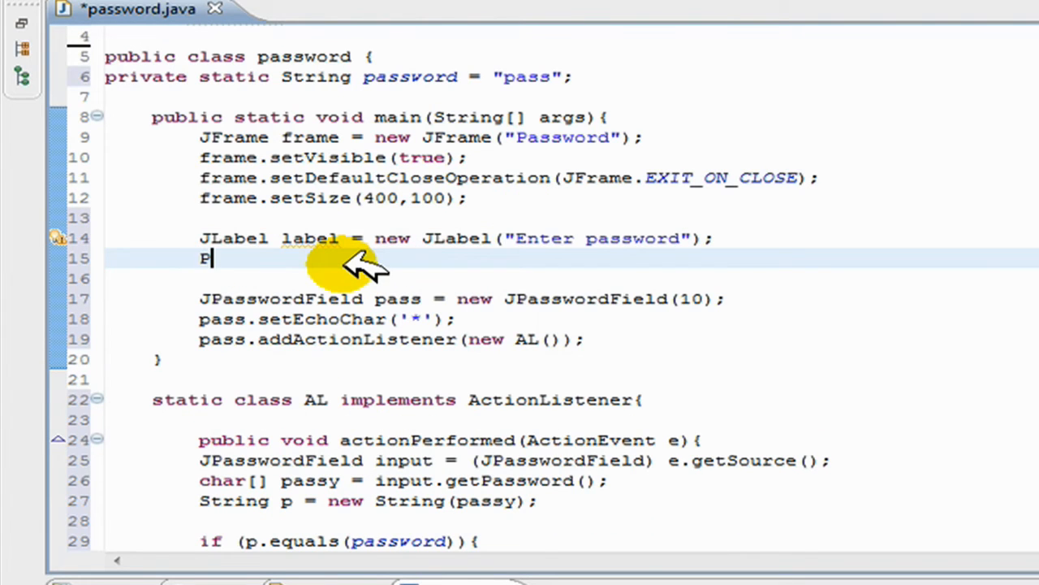
text(Panel pn)
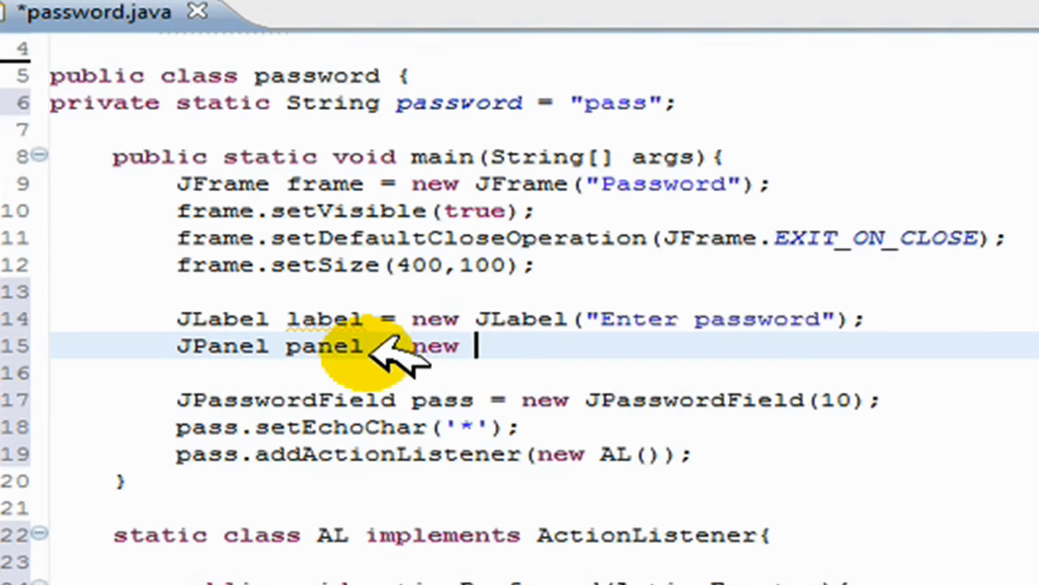
text(J)
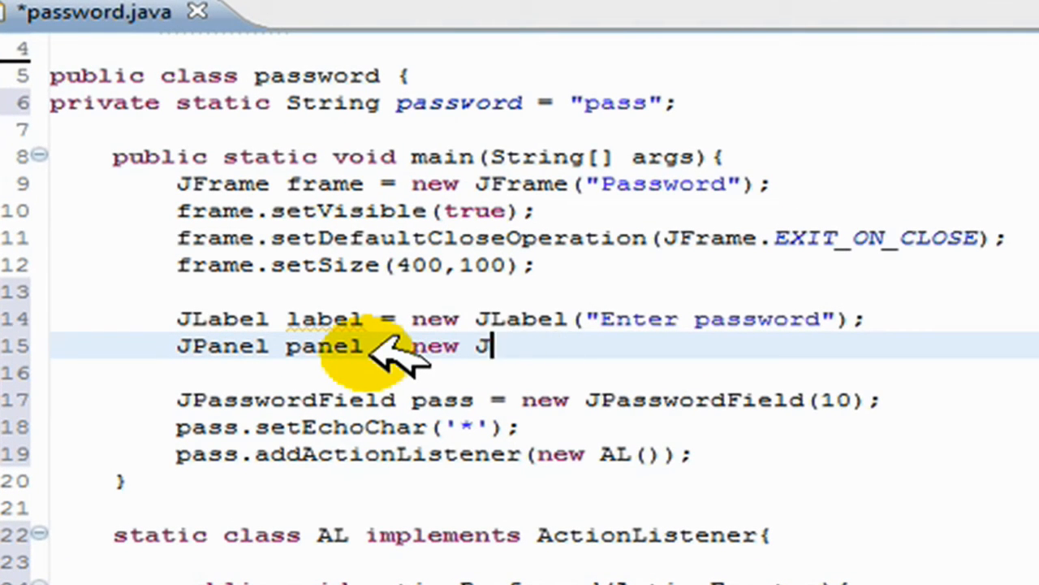
text(Panel();)
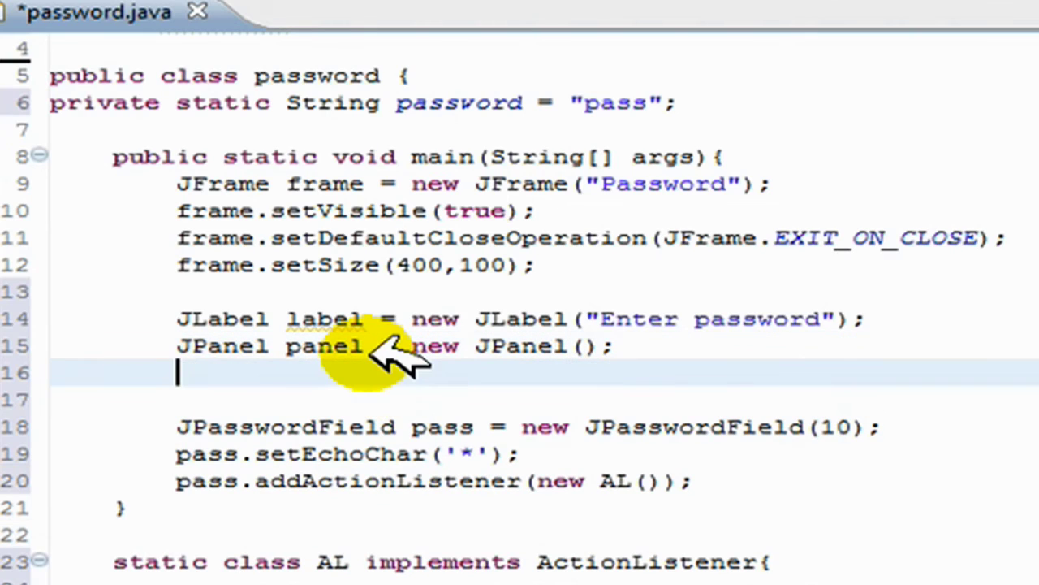
text(frame.add(pa)
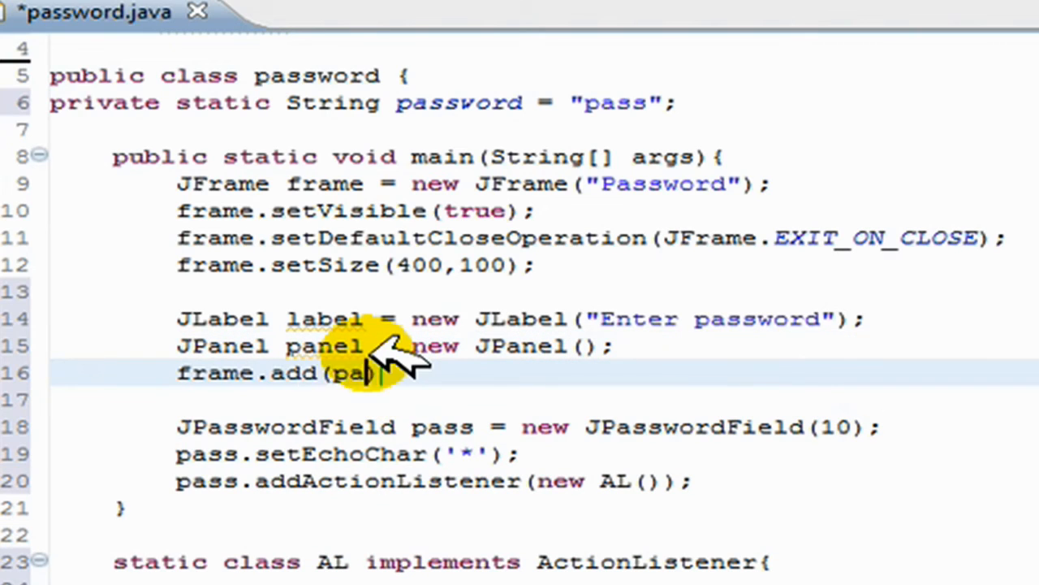
key(Enter)
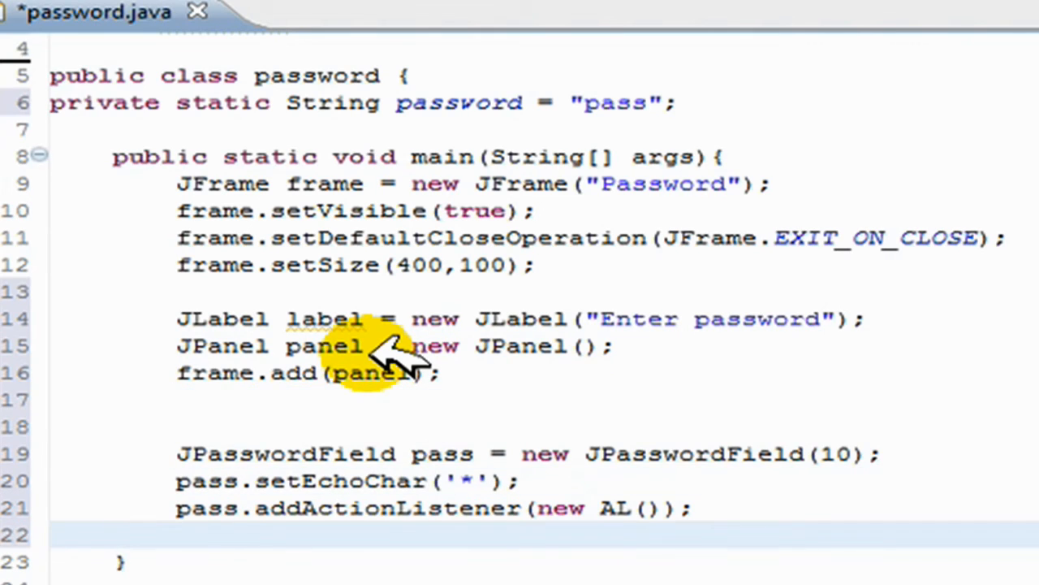
- Add the label and password field to the panel at BorderLayout.WEST
text(panel.add()
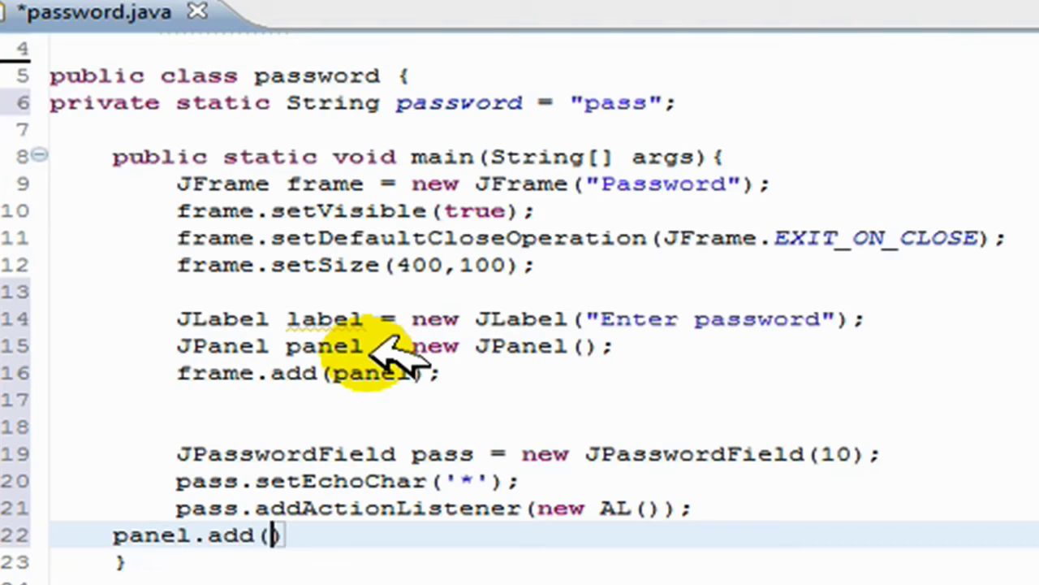
text(label,)
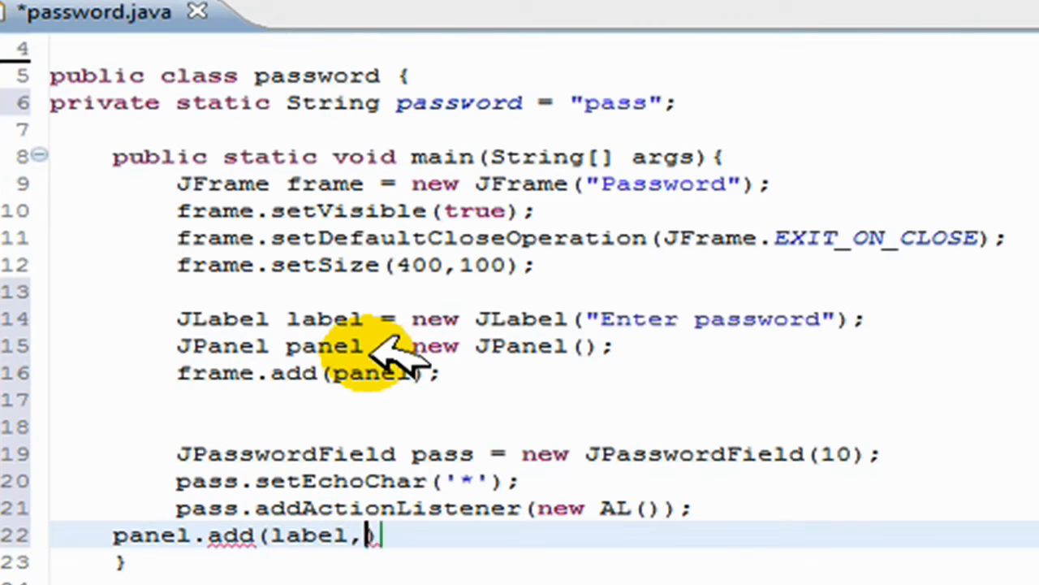
text(BorderLayout.)
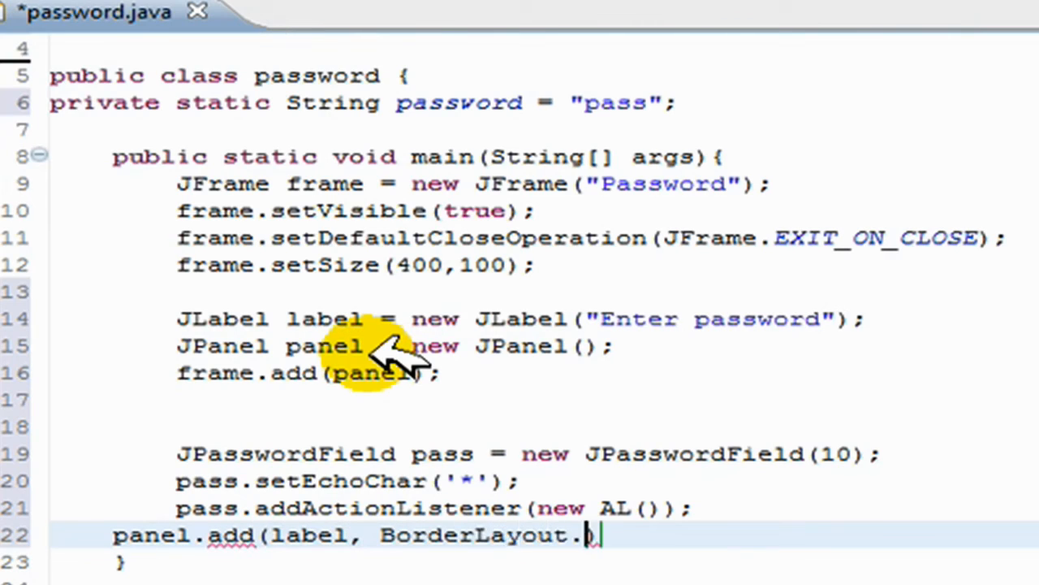
text(West)
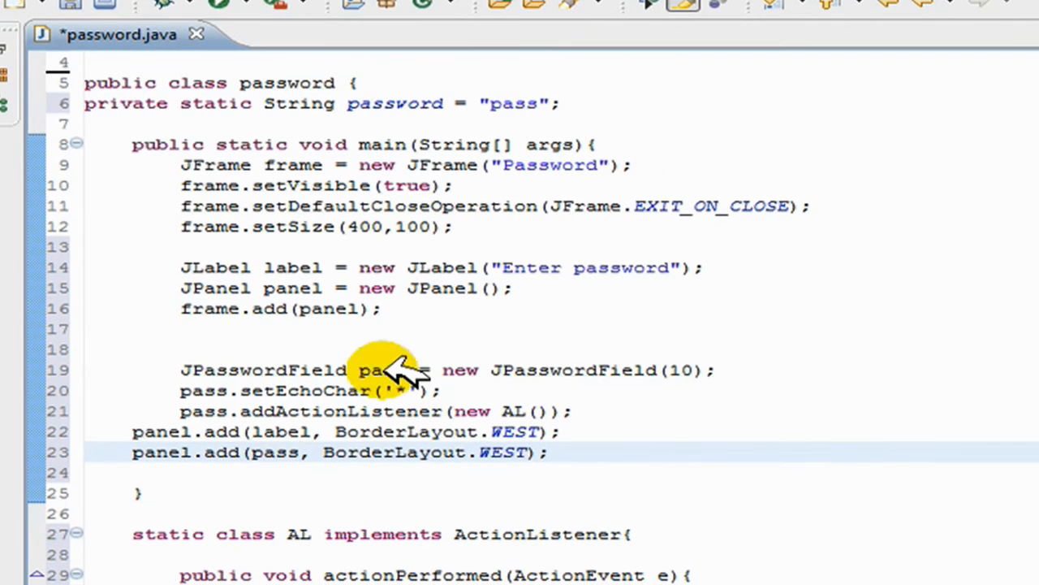
double_click(380, 370)
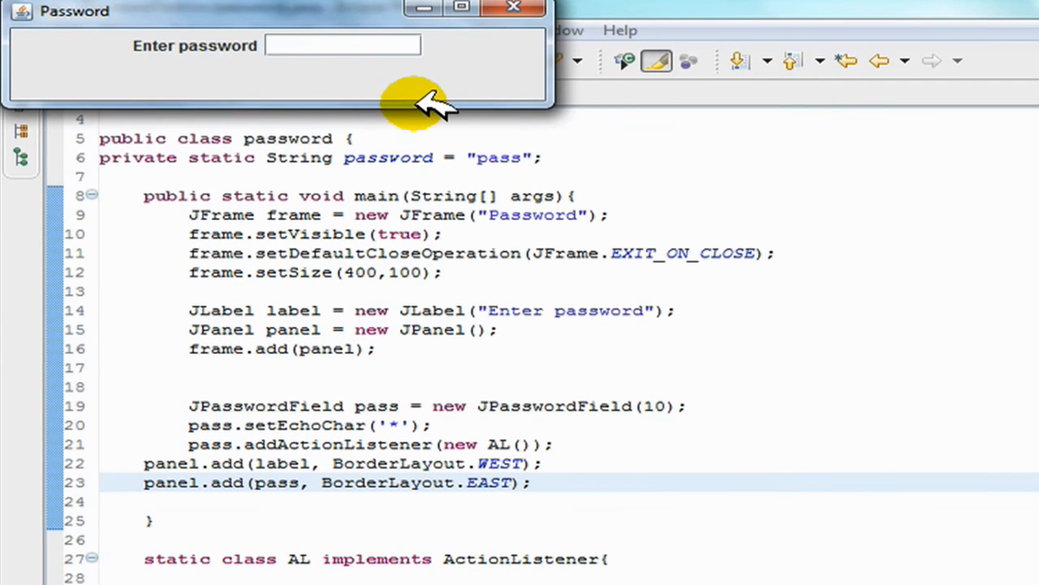
mouse_move(341, 24)
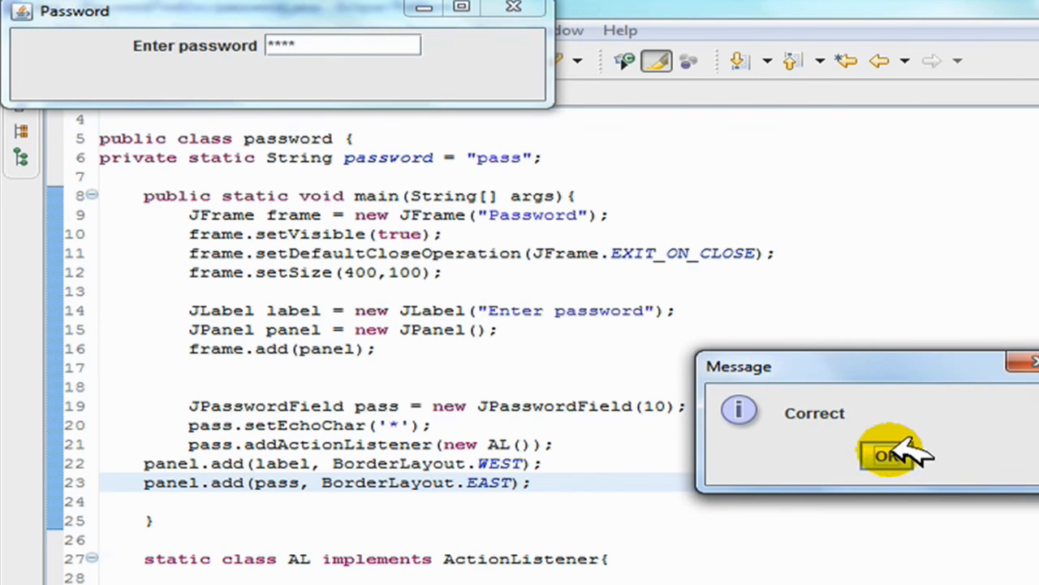
- Run the window and confirm right and wrong passwords produce Correct and Incorrect dialogs
click(883, 455)
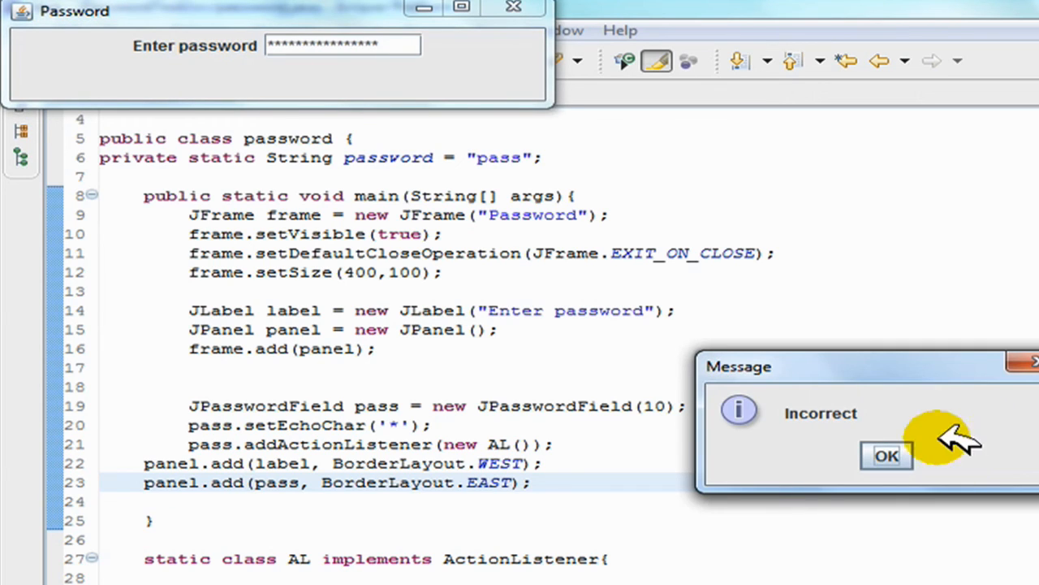
click(888, 455)
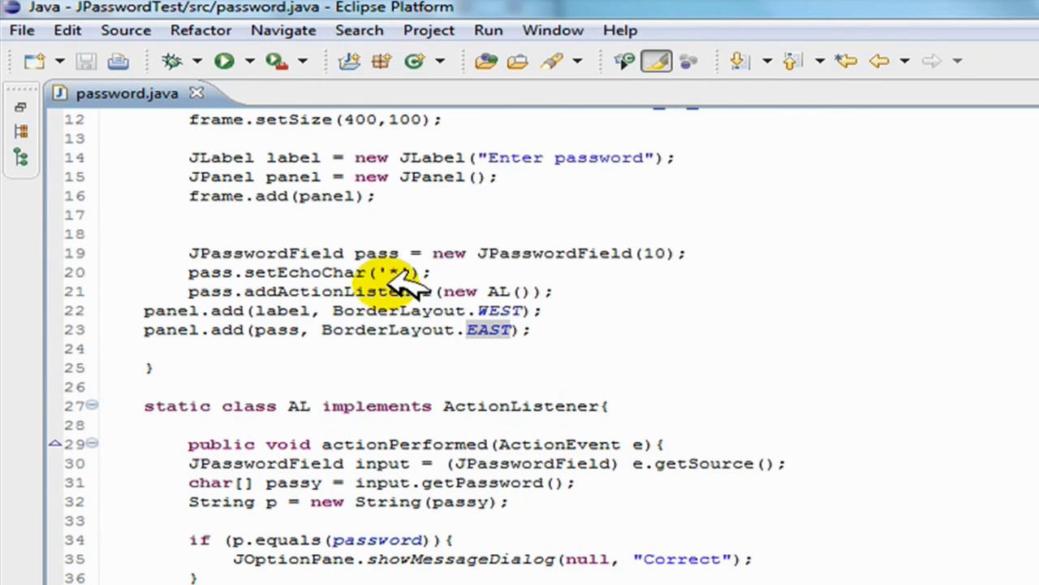
scroll(down, 3)
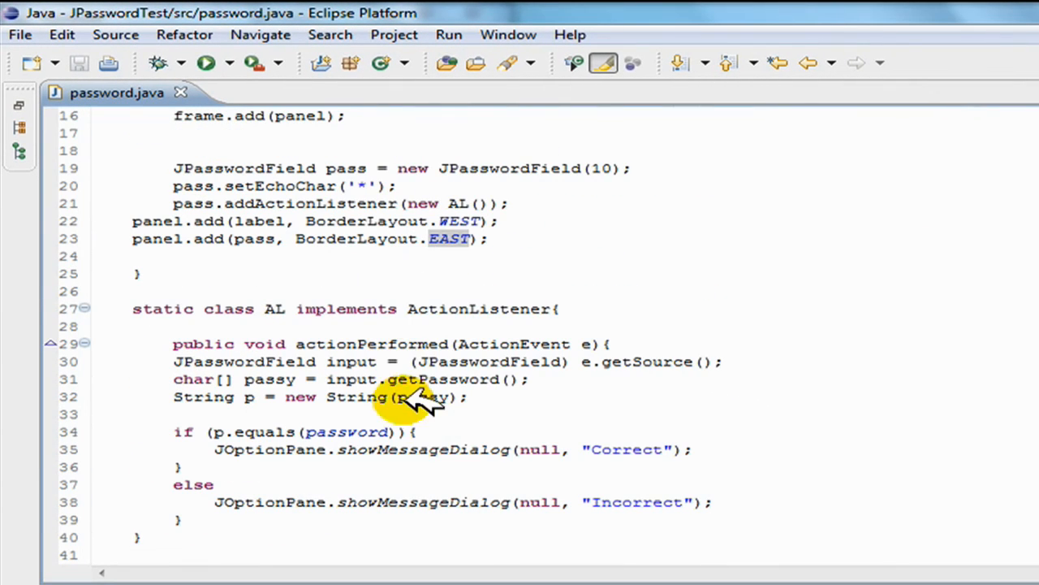
mouse_move(812, 479)
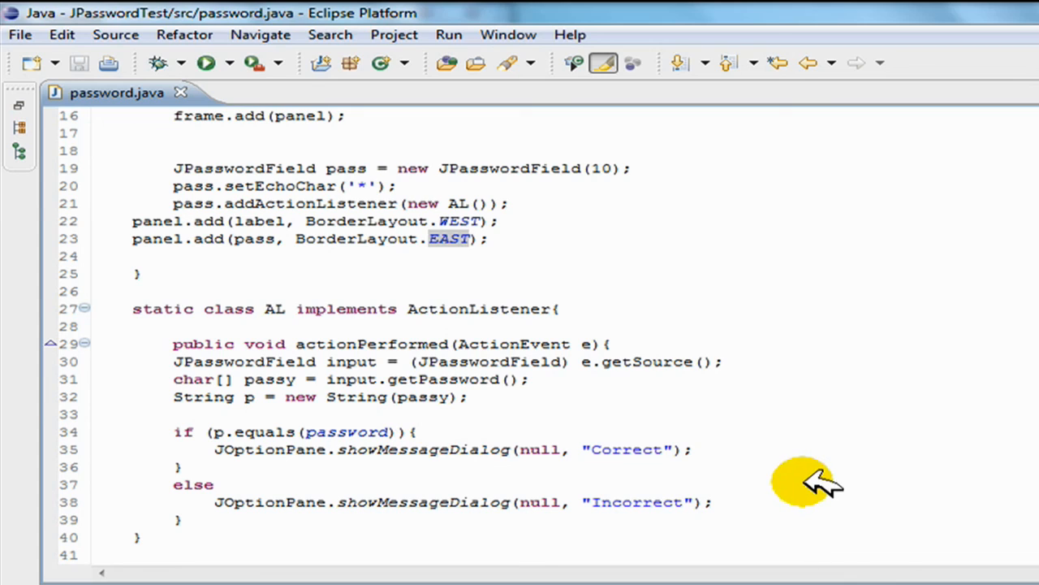